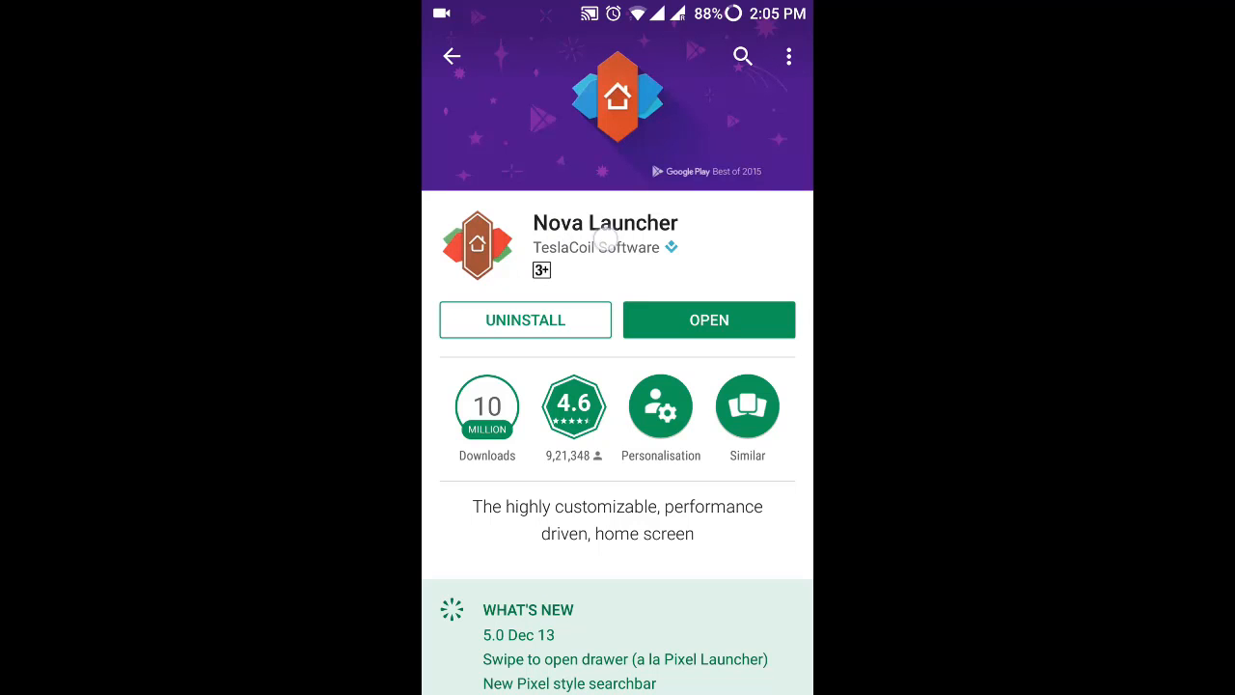
- Read Nova Launcher's full what's-new notes in Play Store, then launch the installed app
{"action": "scroll", "scroll_direction": "down", "scroll_amount": 3}
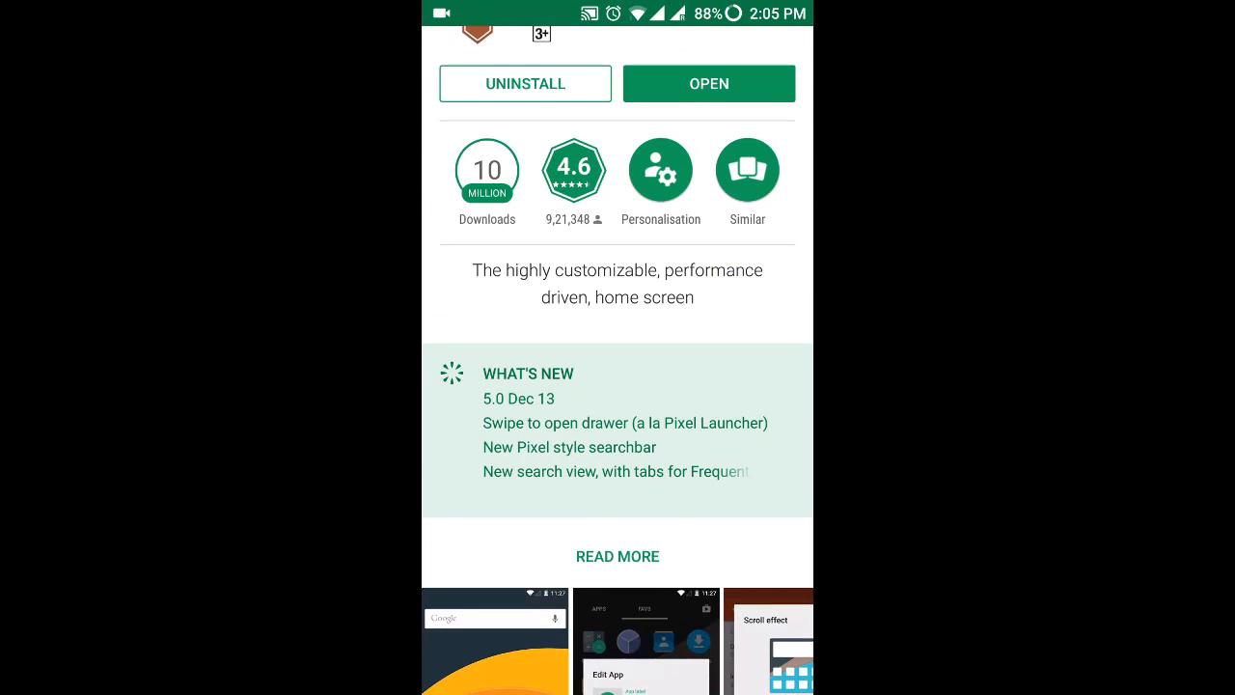
{"action": "left_click", "coordinate": [617, 556]}
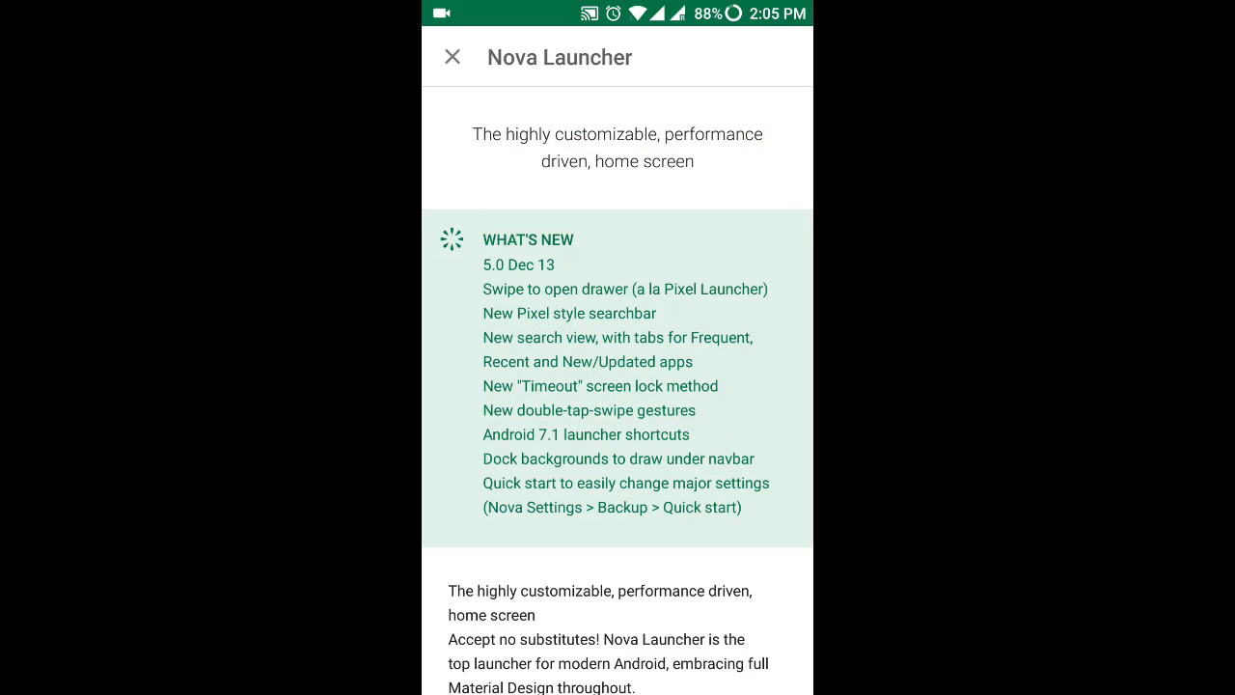
{"action": "left_click", "coordinate": [453, 55]}
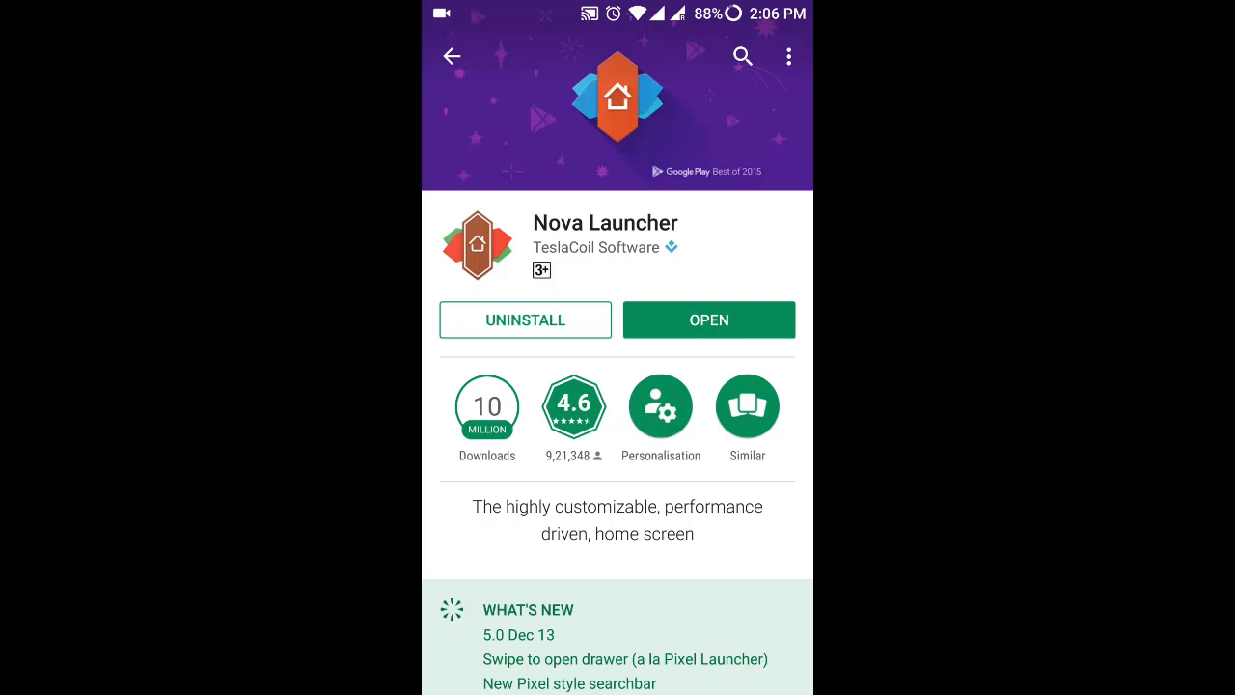
{"action": "left_click", "coordinate": [709, 319]}
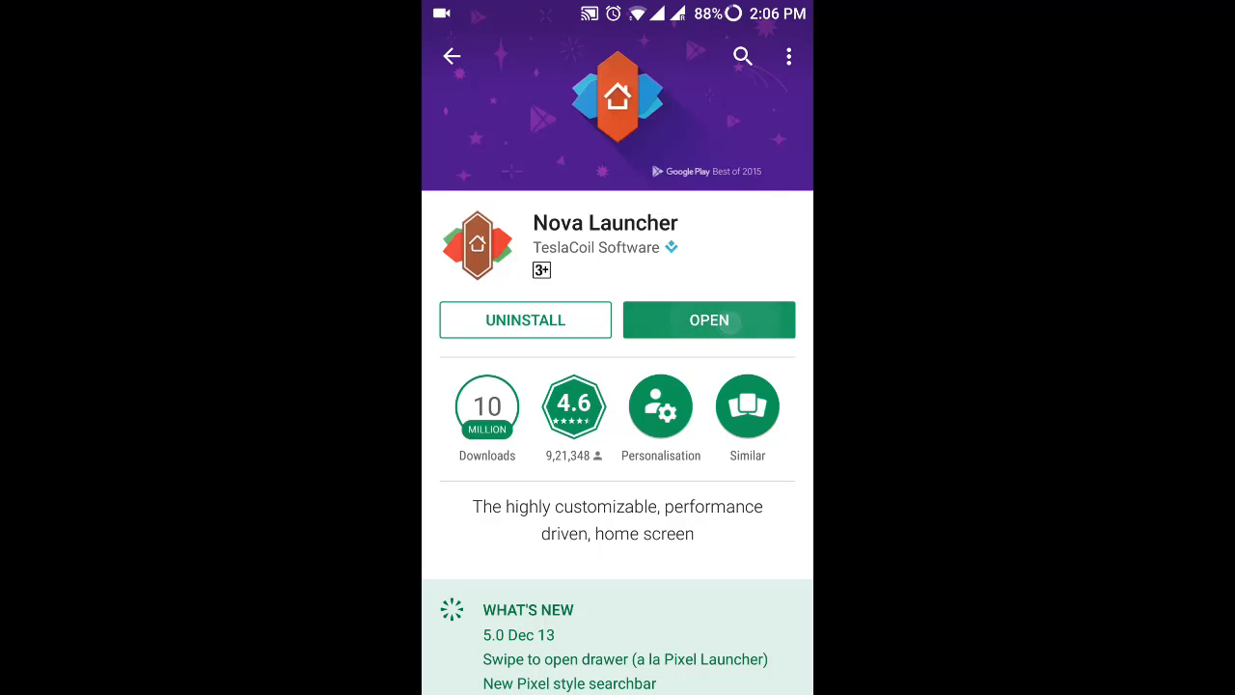
{"action": "left_click", "coordinate": [709, 319]}
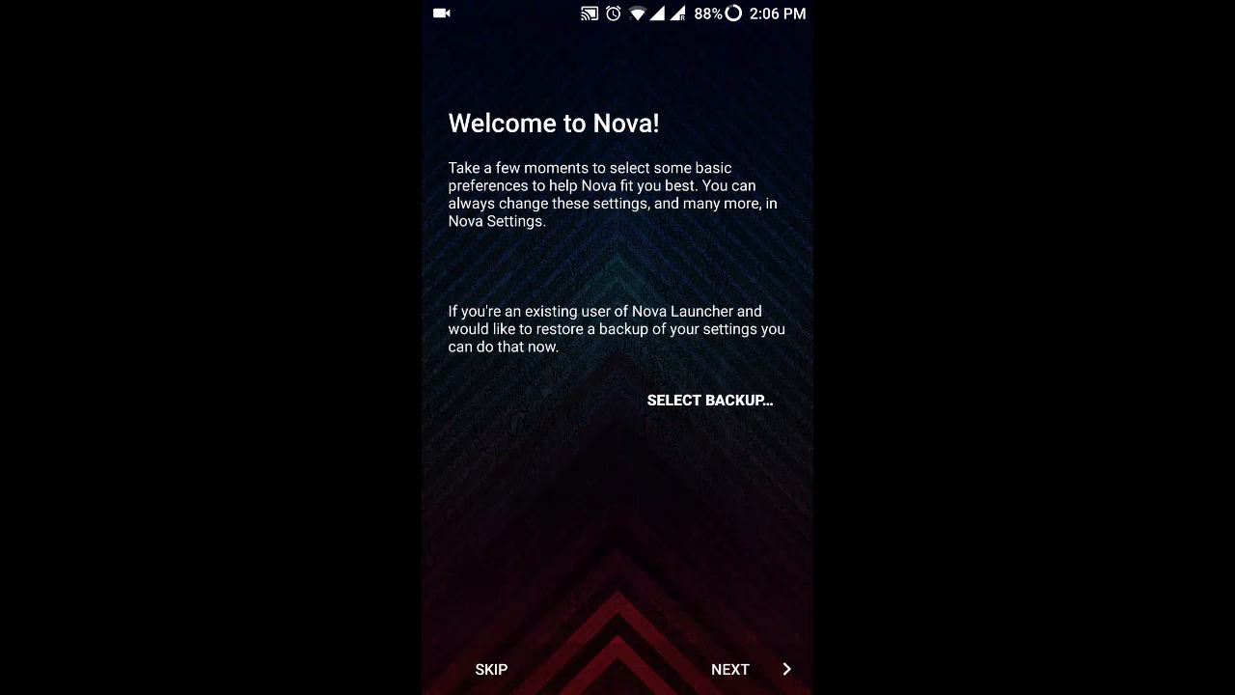
- Move past the Welcome to Nova screen and select the Dark overall theme
{"action": "left_click", "coordinate": [709, 400]}
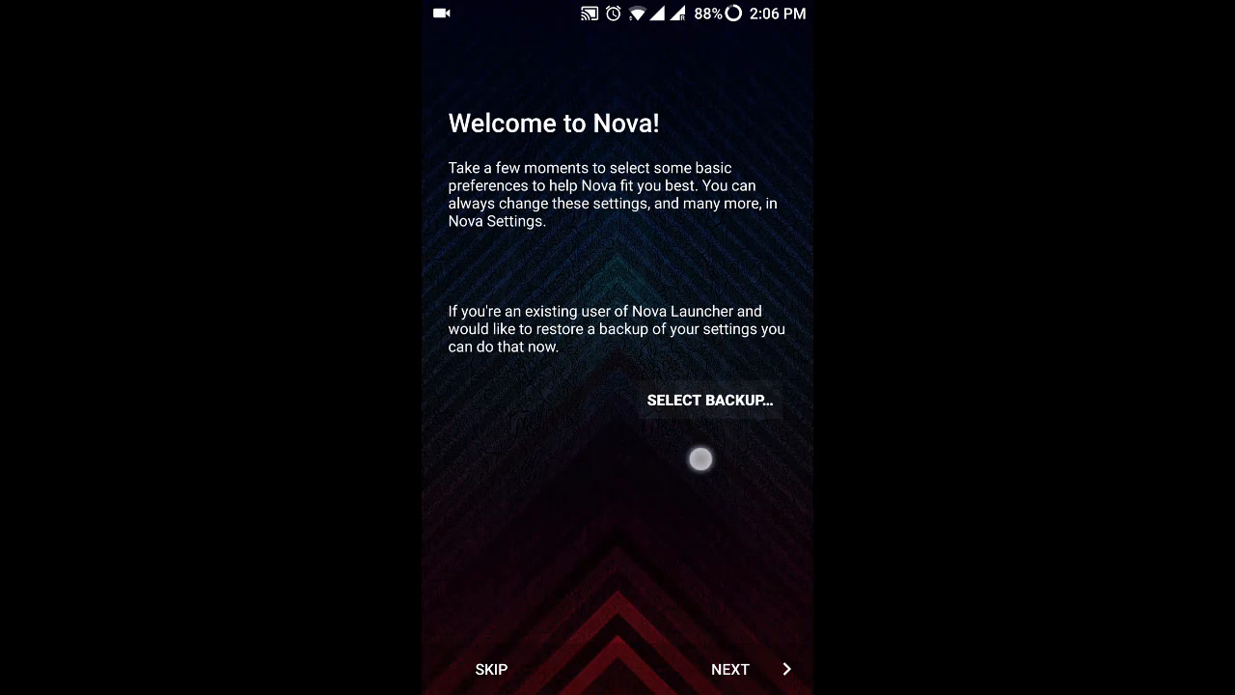
{"action": "left_click", "coordinate": [709, 400]}
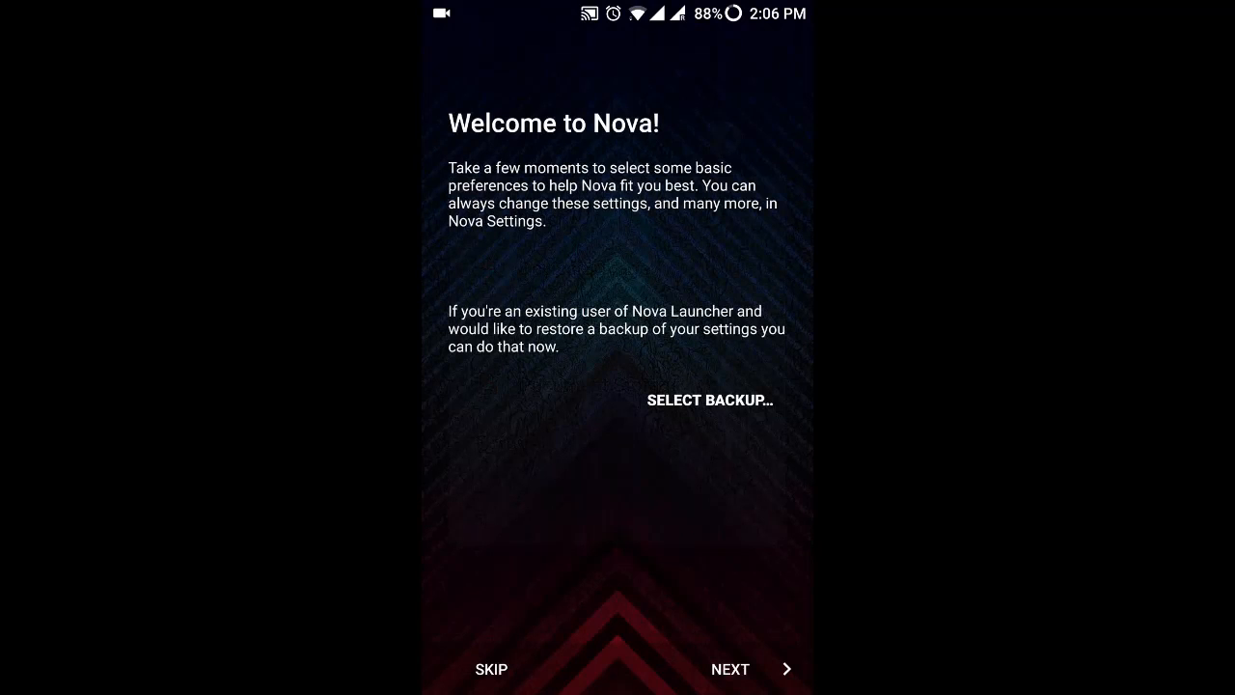
{"action": "left_click", "coordinate": [492, 668]}
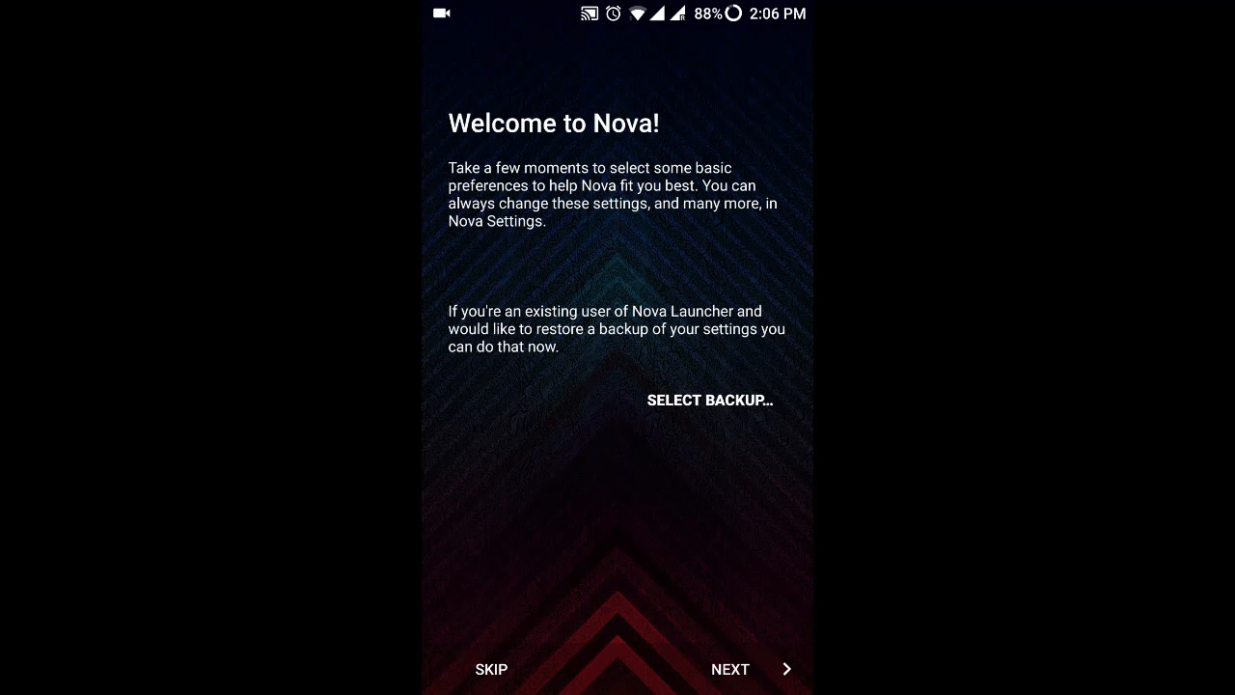
{"action": "left_click", "coordinate": [743, 669]}
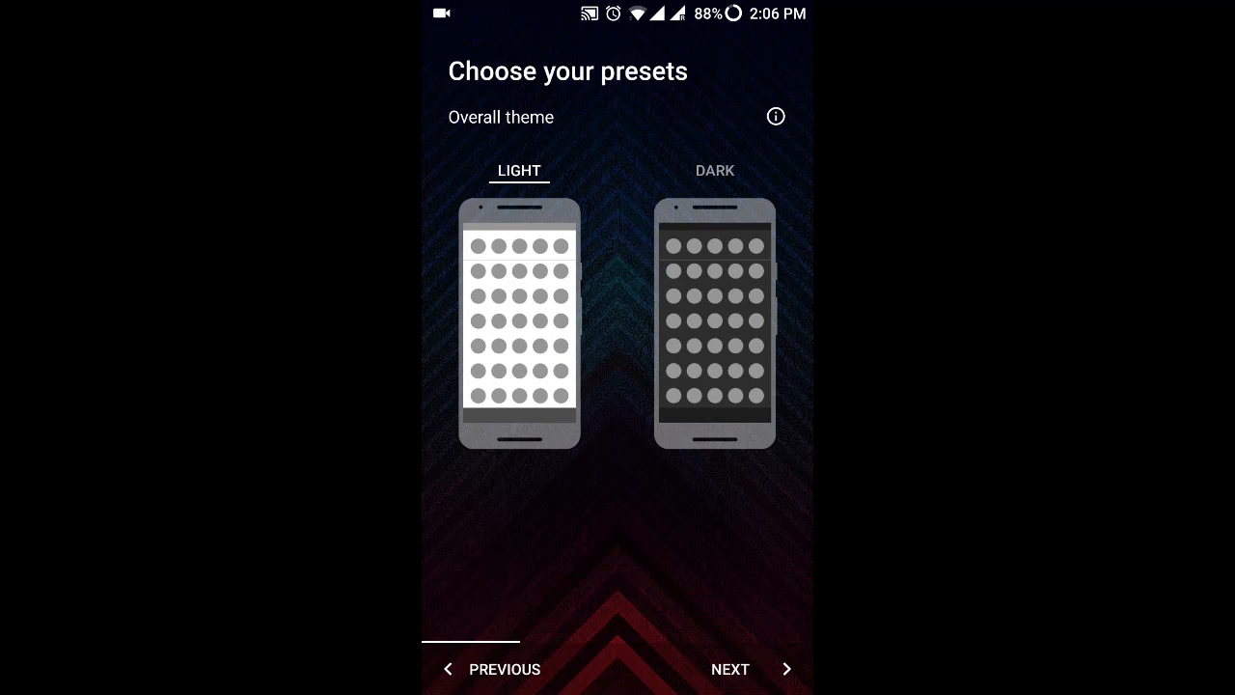
{"action": "left_click", "coordinate": [714, 171]}
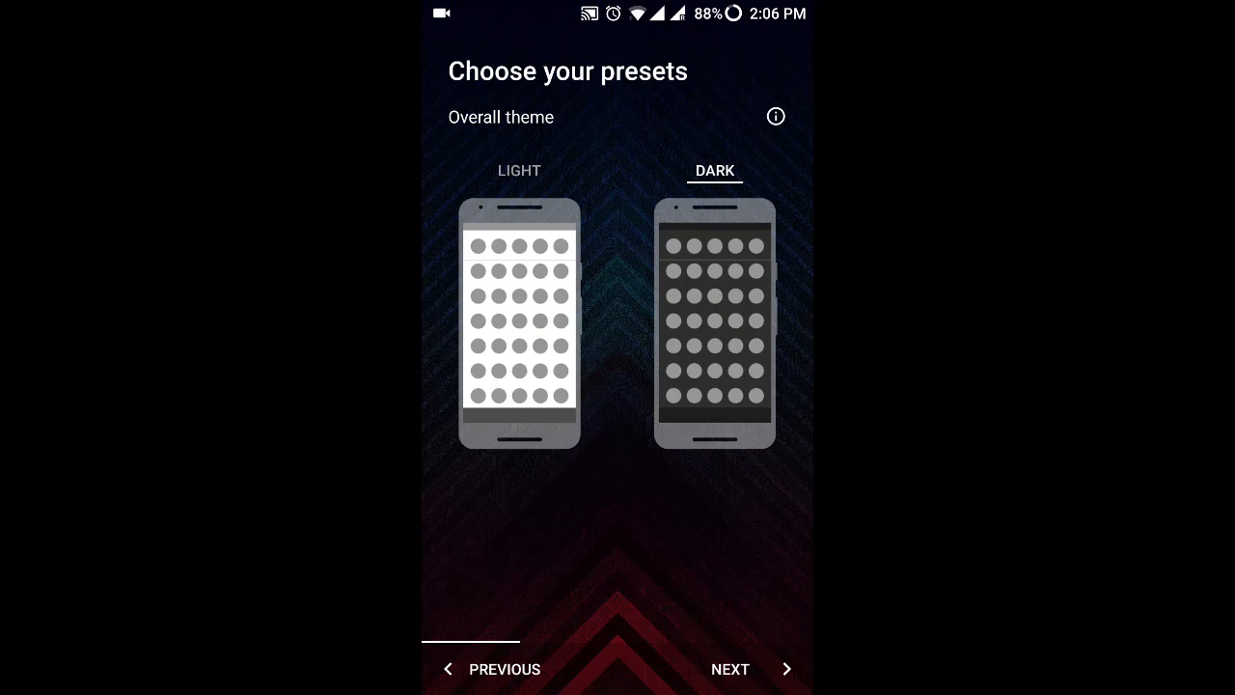
- Choose the Immersive app drawer style over Card, then apply the presets
{"action": "left_click", "coordinate": [744, 669]}
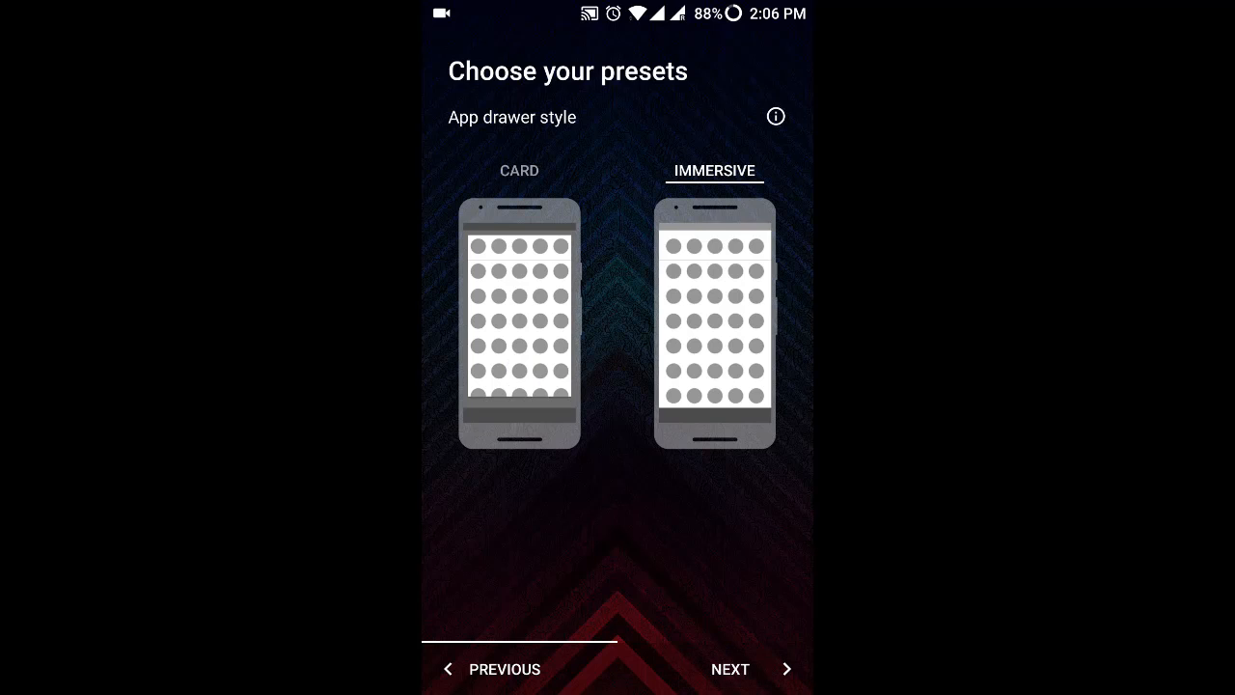
{"action": "left_click", "coordinate": [518, 171]}
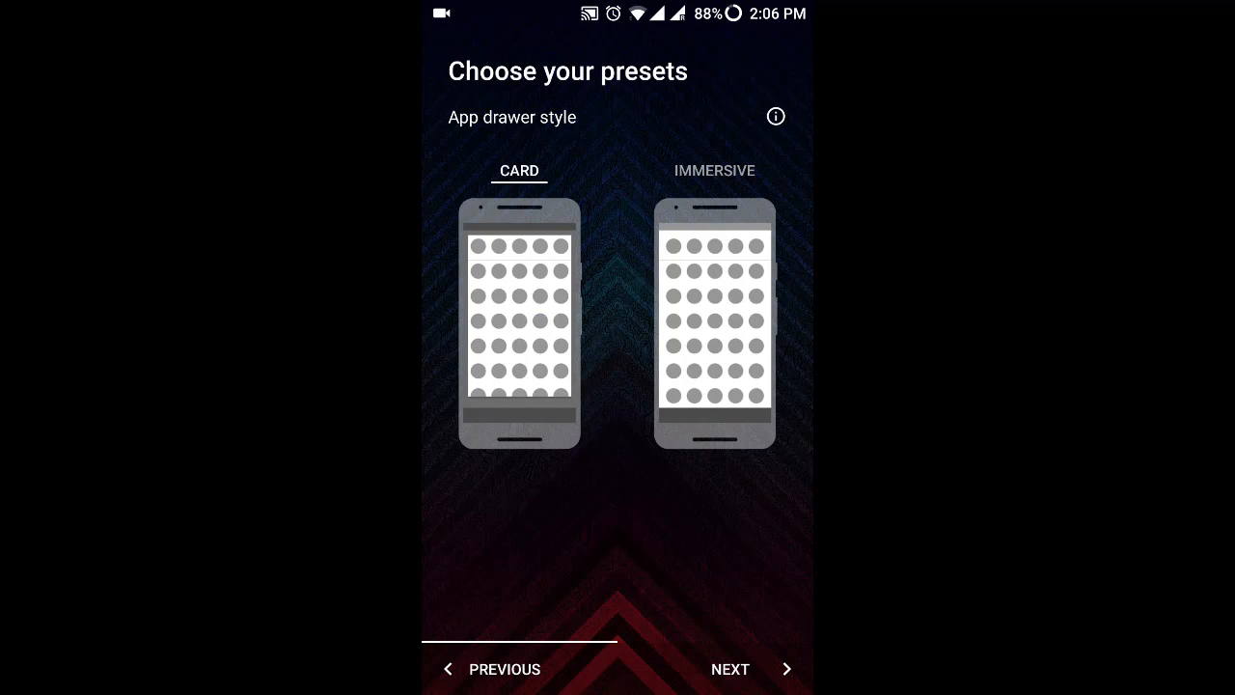
{"action": "left_click", "coordinate": [713, 171]}
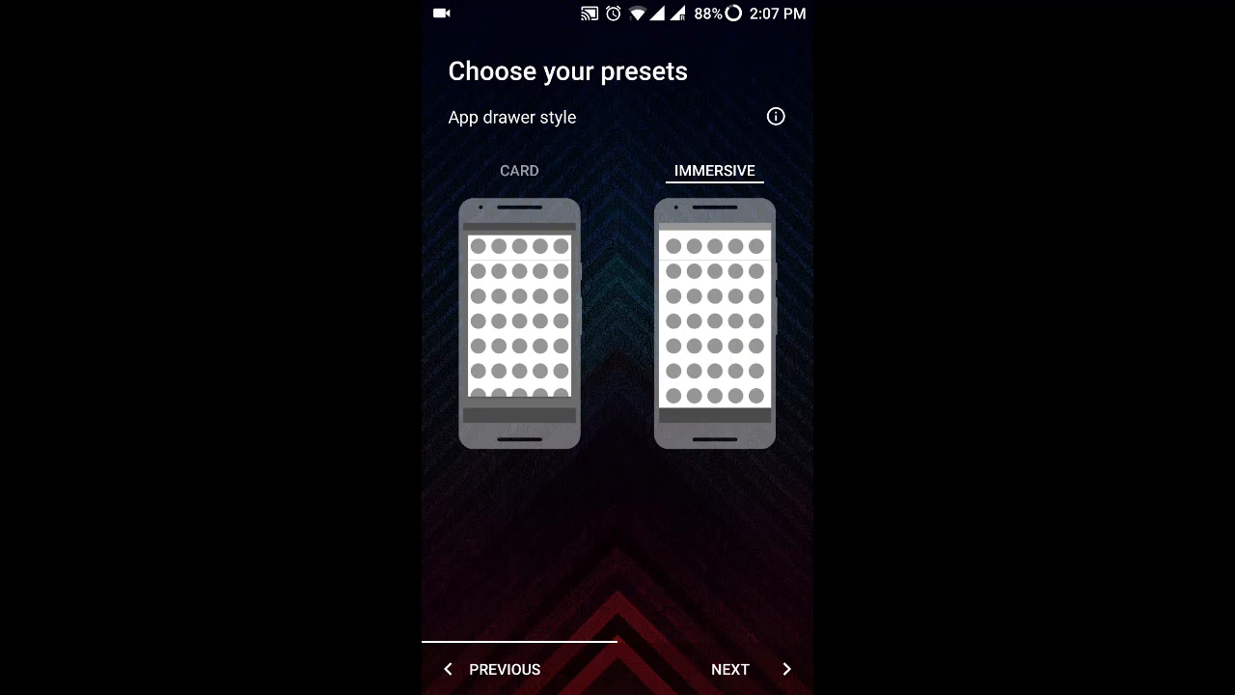
{"action": "left_click", "coordinate": [729, 669]}
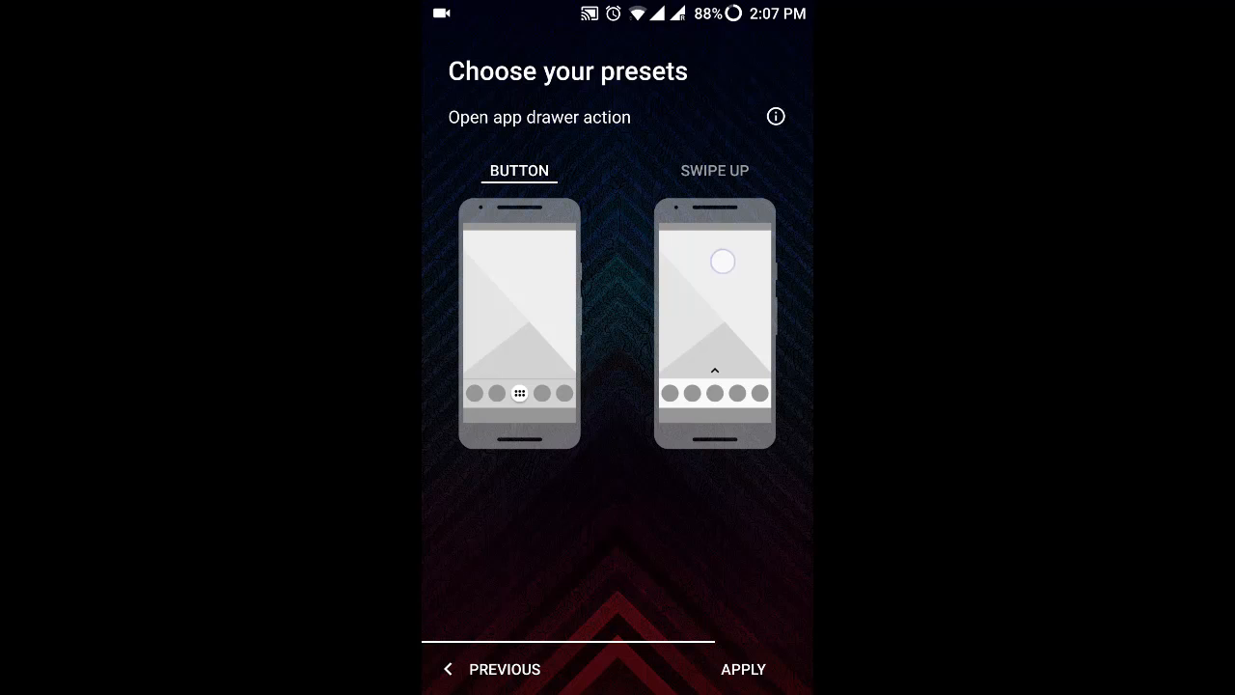
{"action": "left_click", "coordinate": [714, 170]}
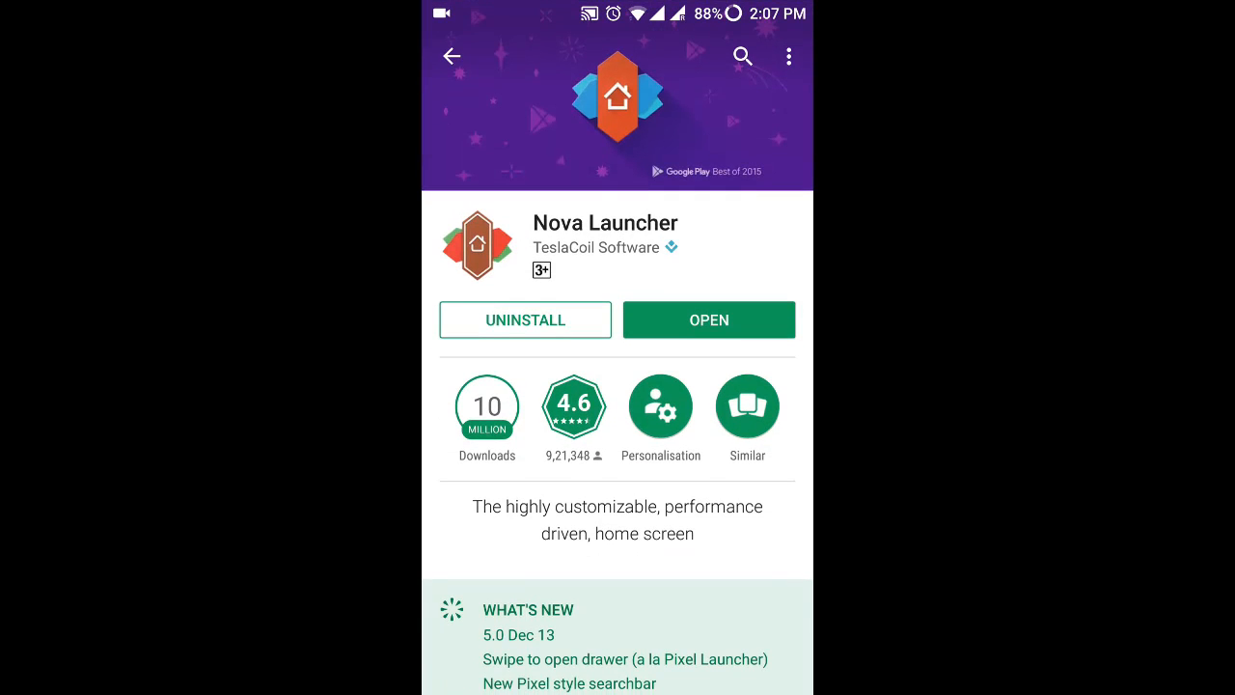
- Pick Nova Launcher in the home app chooser and set it to Always
{"action": "left_click", "coordinate": [708, 320]}
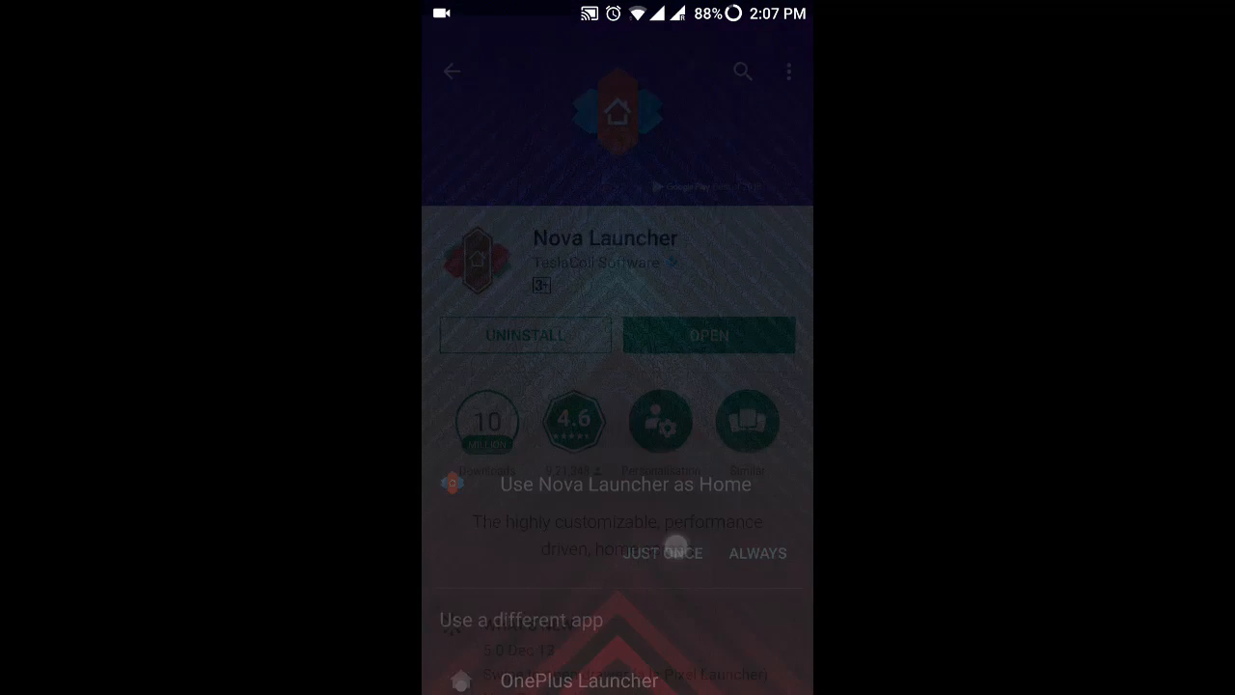
{"action": "left_click", "coordinate": [665, 553]}
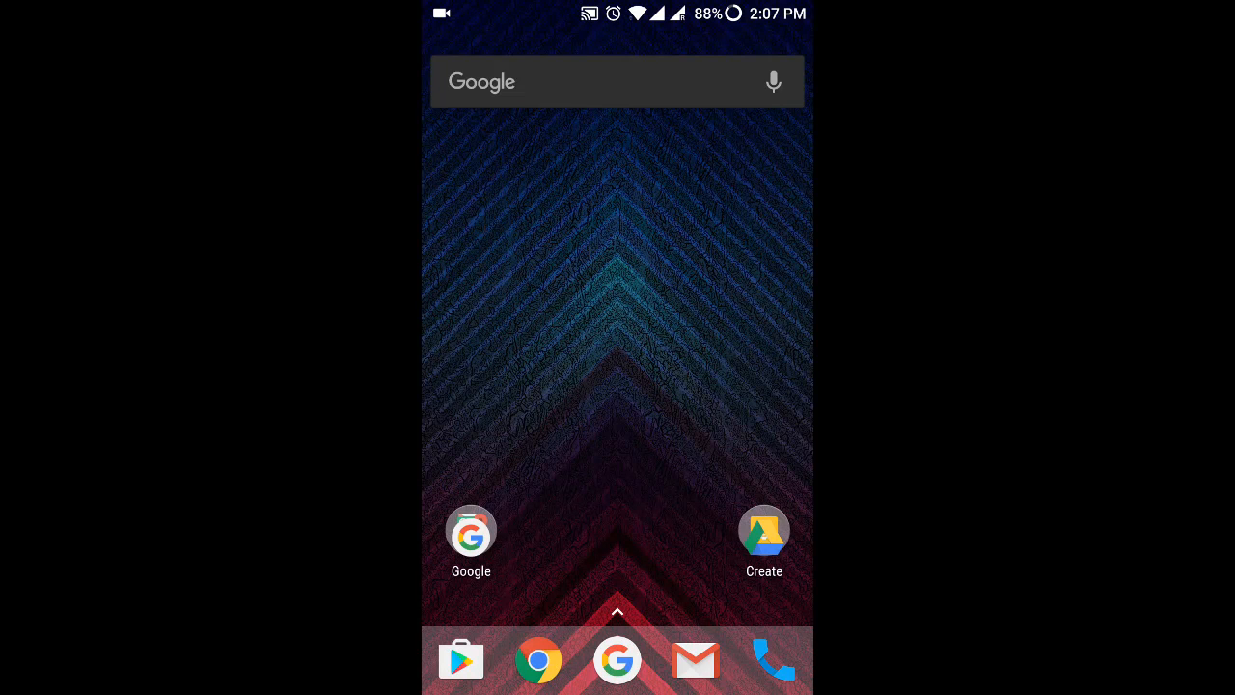
{"action": "left_click", "coordinate": [695, 660]}
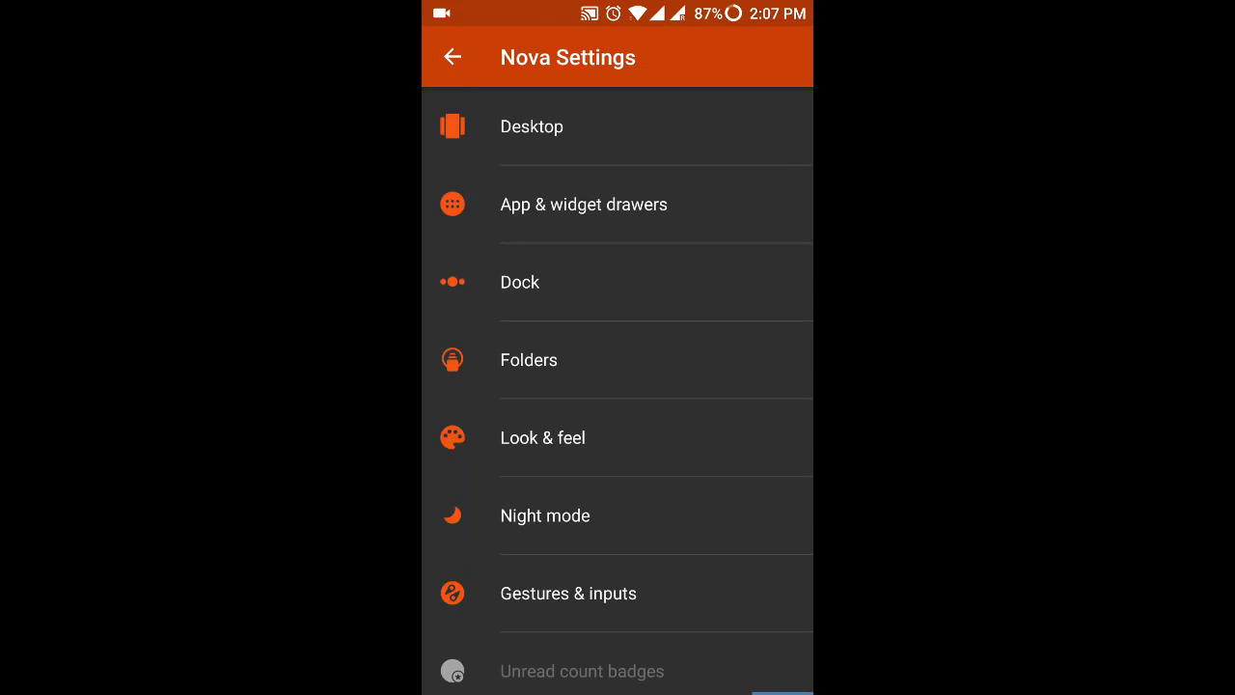
- Restart Welcome to Nova via Quick start under Backup & import settings
{"action": "scroll", "scroll_direction": "down", "scroll_amount": 3}
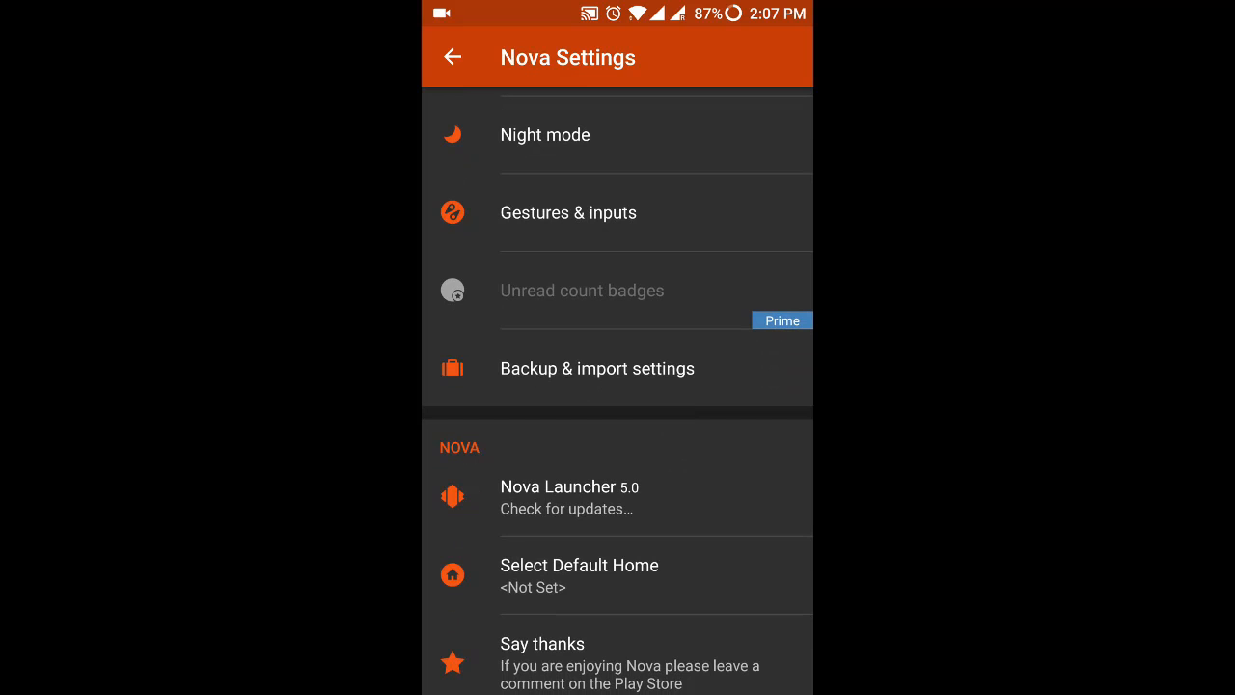
{"action": "left_click", "coordinate": [597, 367]}
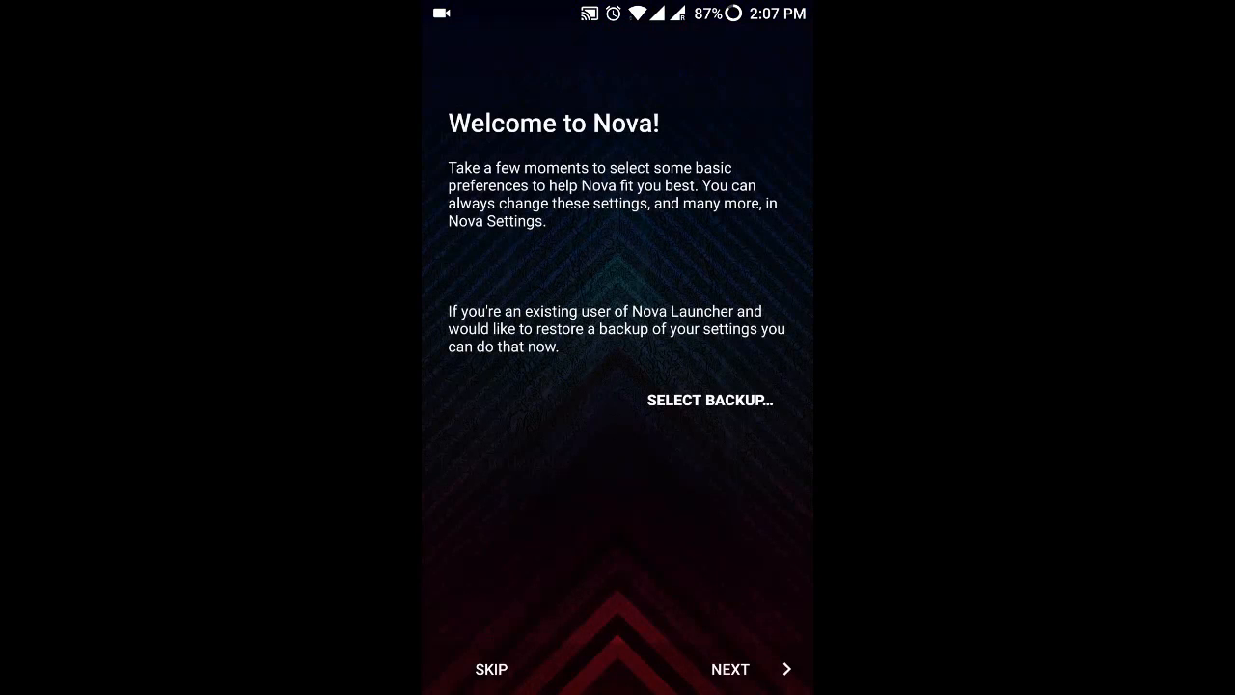
{"action": "left_click", "coordinate": [742, 669]}
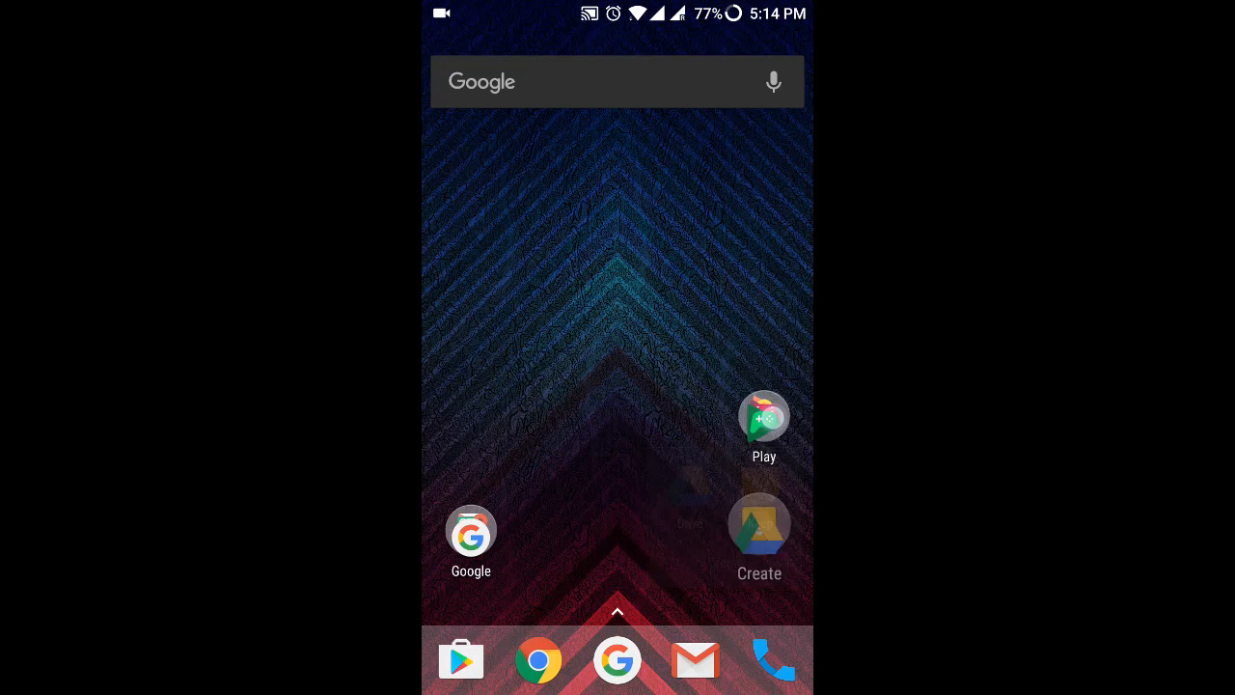
- Browse the desktop Play folder (Games, Movies, Music, Store), then reopen Nova Settings
{"action": "left_click", "coordinate": [763, 415]}
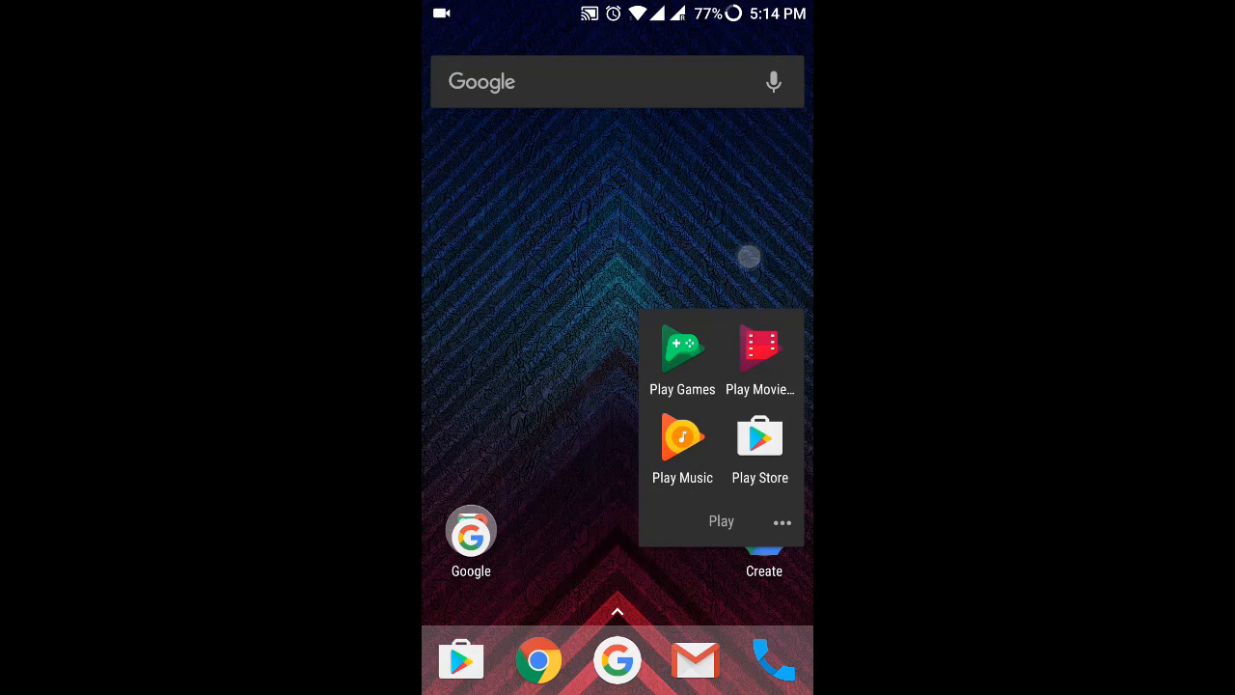
{"action": "left_click", "coordinate": [781, 522]}
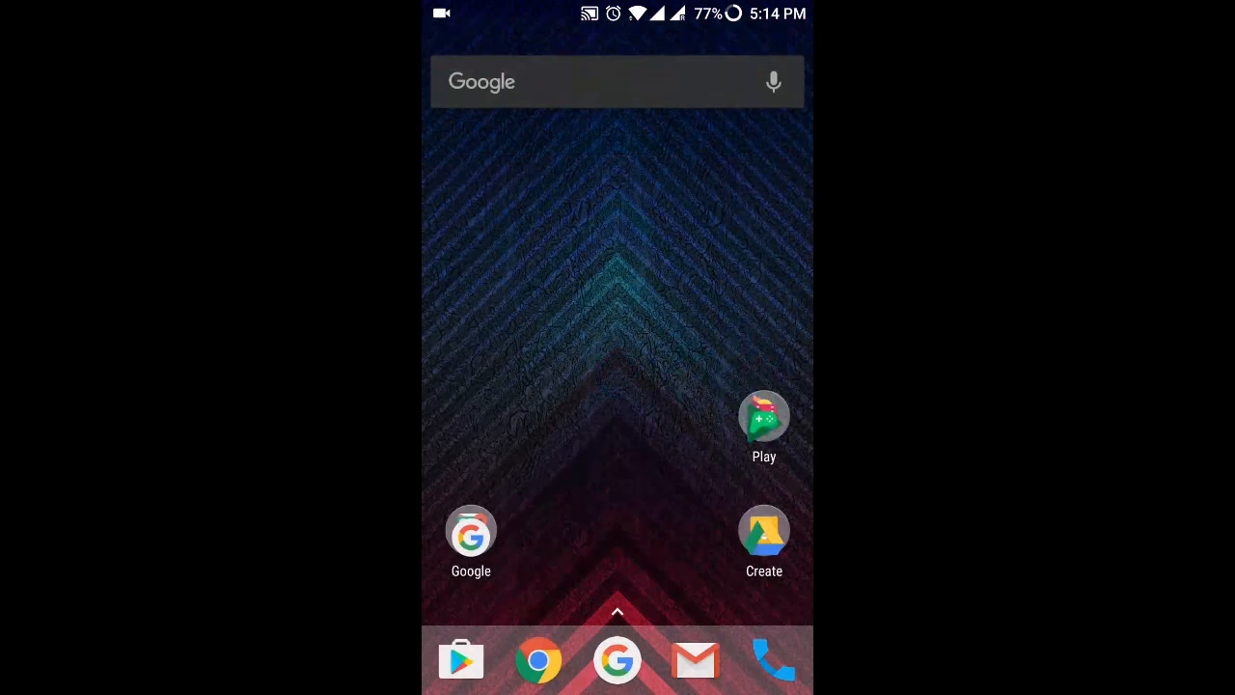
{"action": "left_click", "coordinate": [470, 530]}
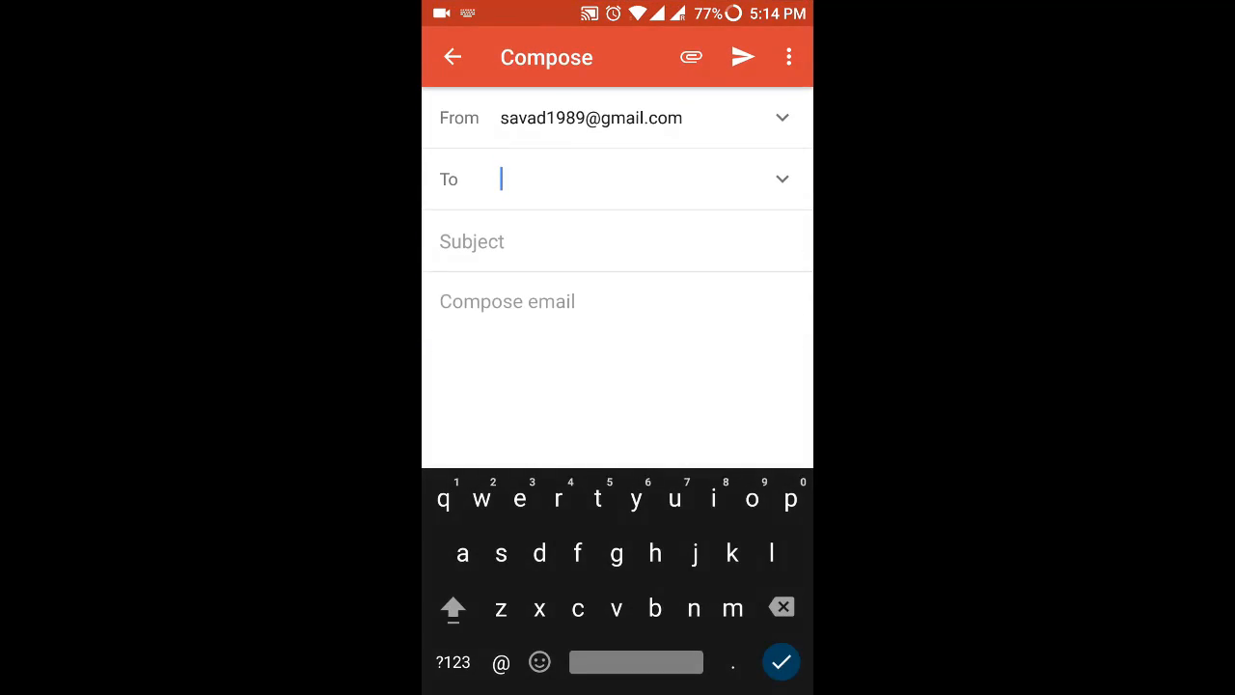
{"action": "left_click", "coordinate": [454, 56]}
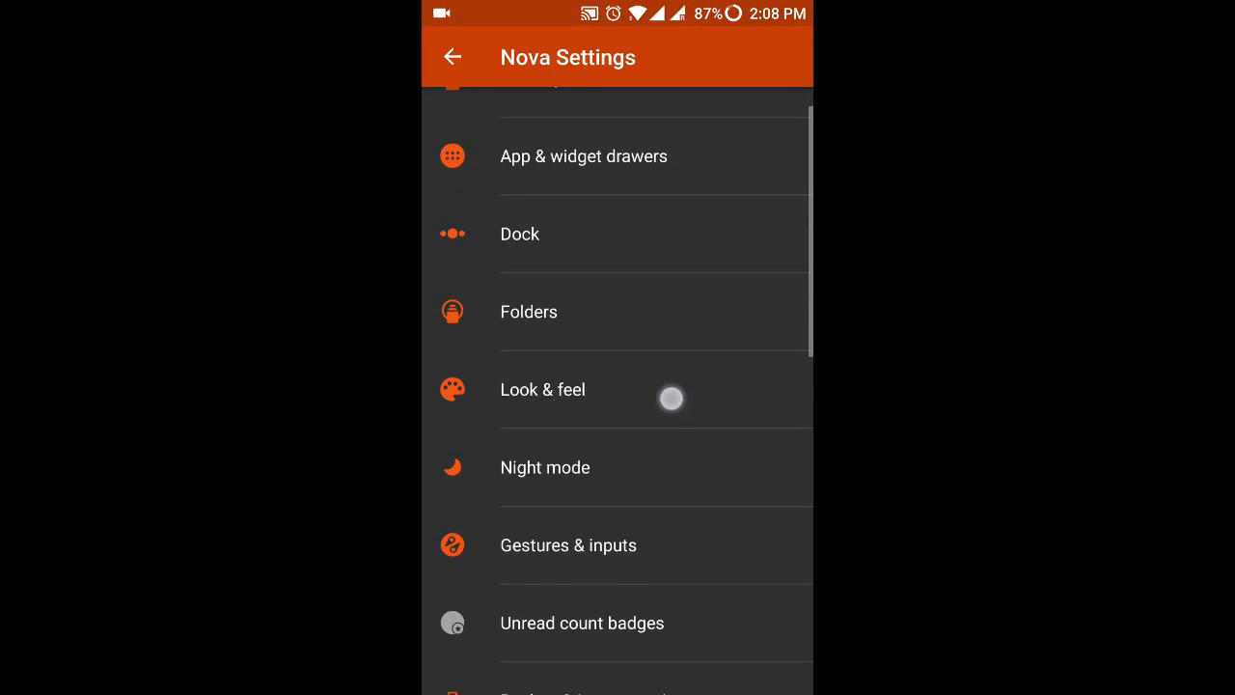
- Scroll through the Desktop and App & widget drawer settings, then view Folder settings
{"action": "scroll", "scroll_direction": "down", "scroll_amount": 3}
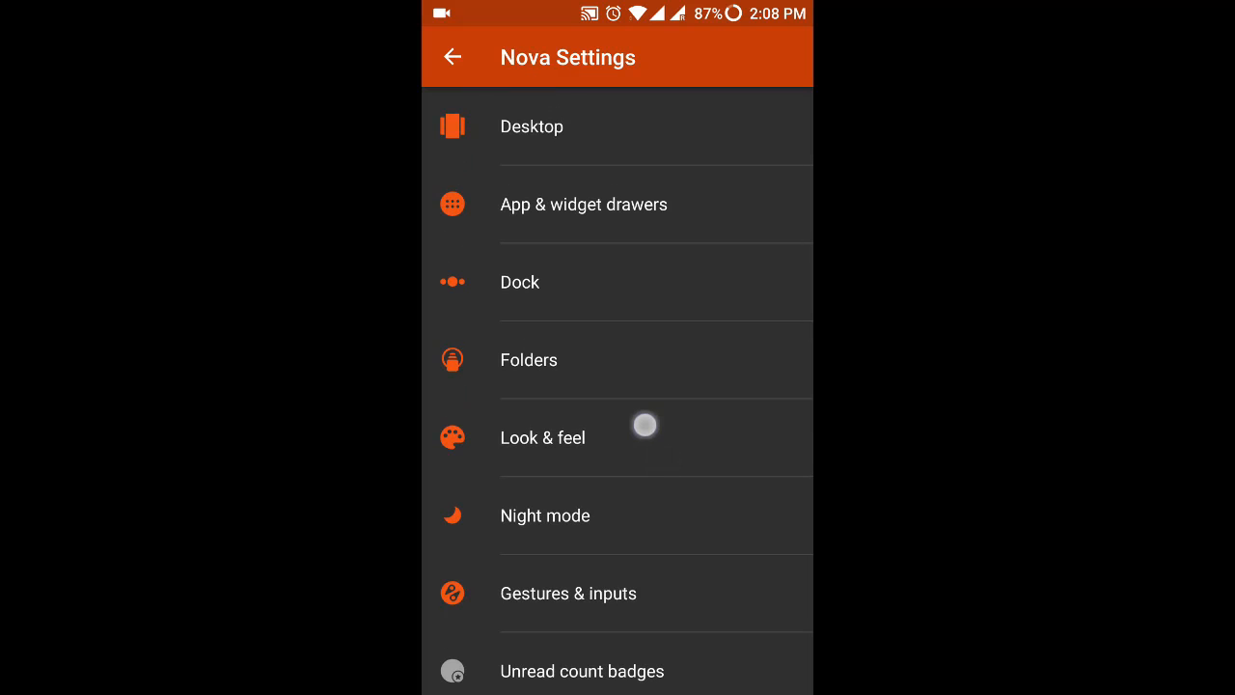
{"action": "scroll", "scroll_direction": "down", "scroll_amount": 3}
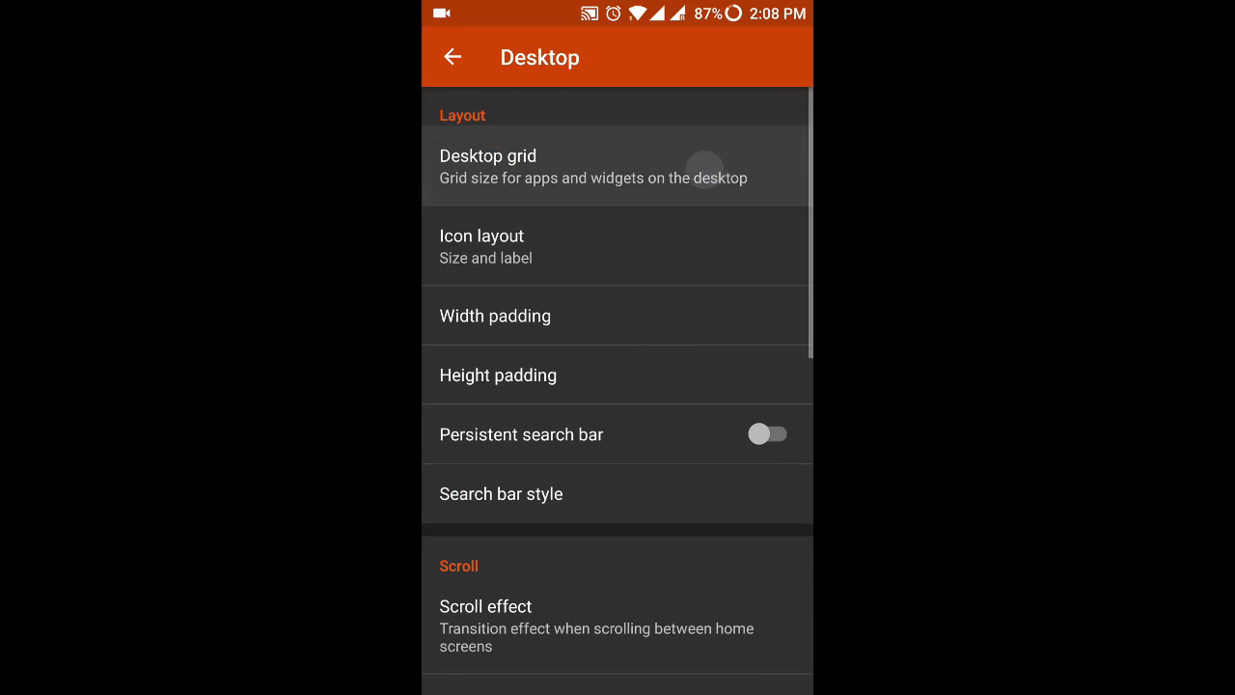
{"action": "scroll", "scroll_direction": "down", "scroll_amount": 3}
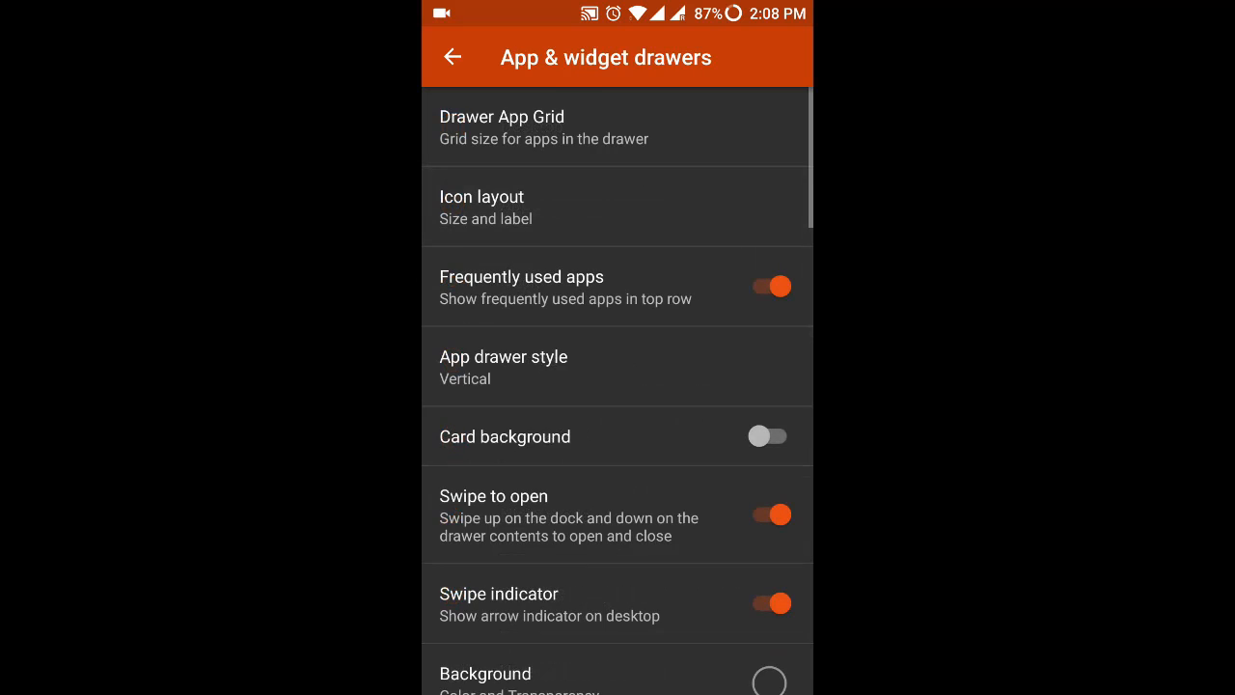
{"action": "scroll", "scroll_direction": "down", "scroll_amount": 3}
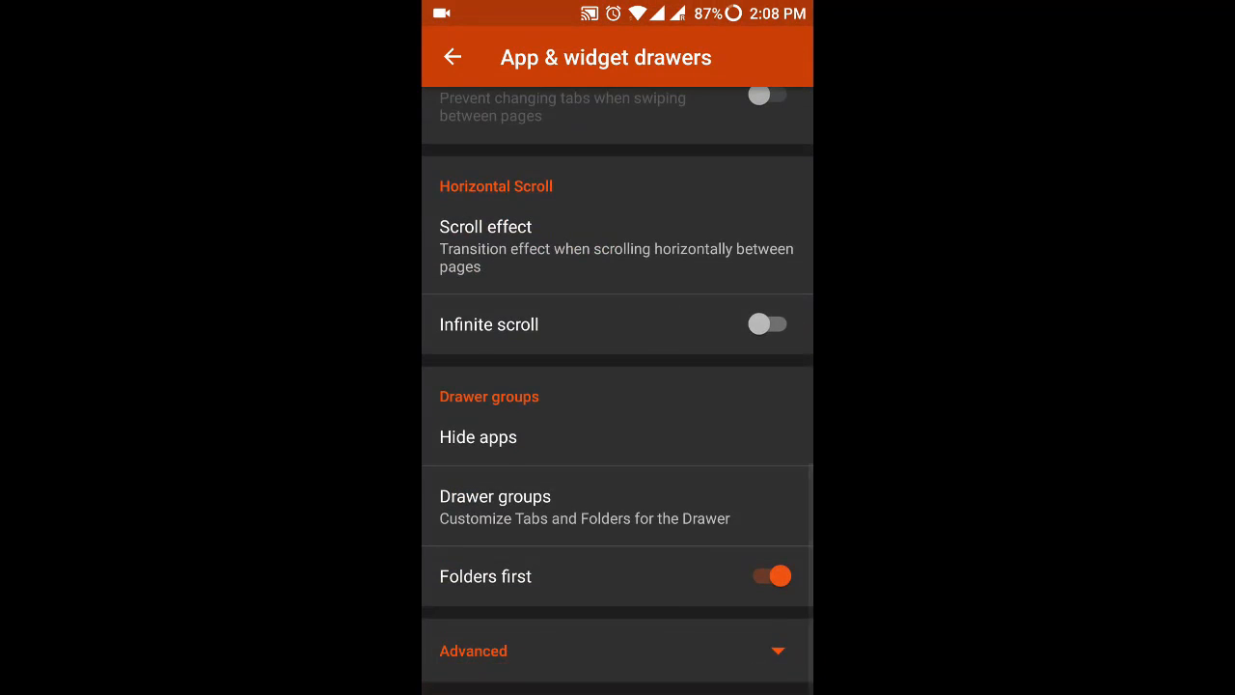
{"action": "left_click", "coordinate": [454, 57]}
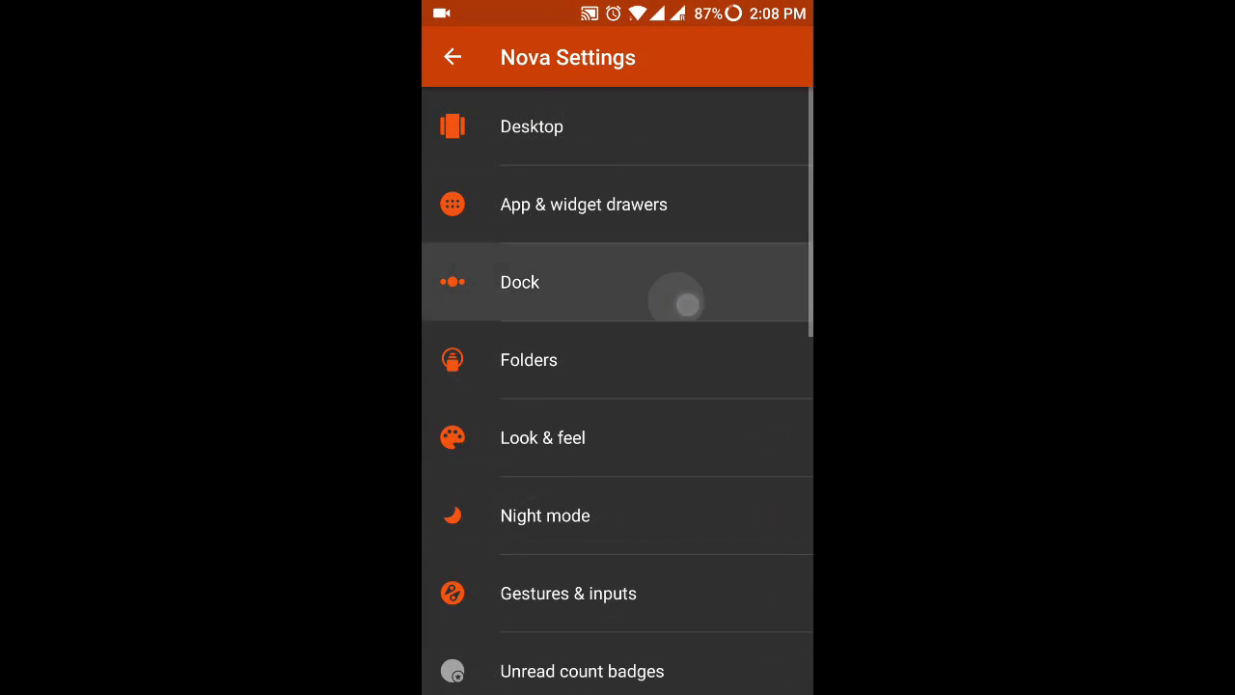
{"action": "left_click", "coordinate": [529, 360]}
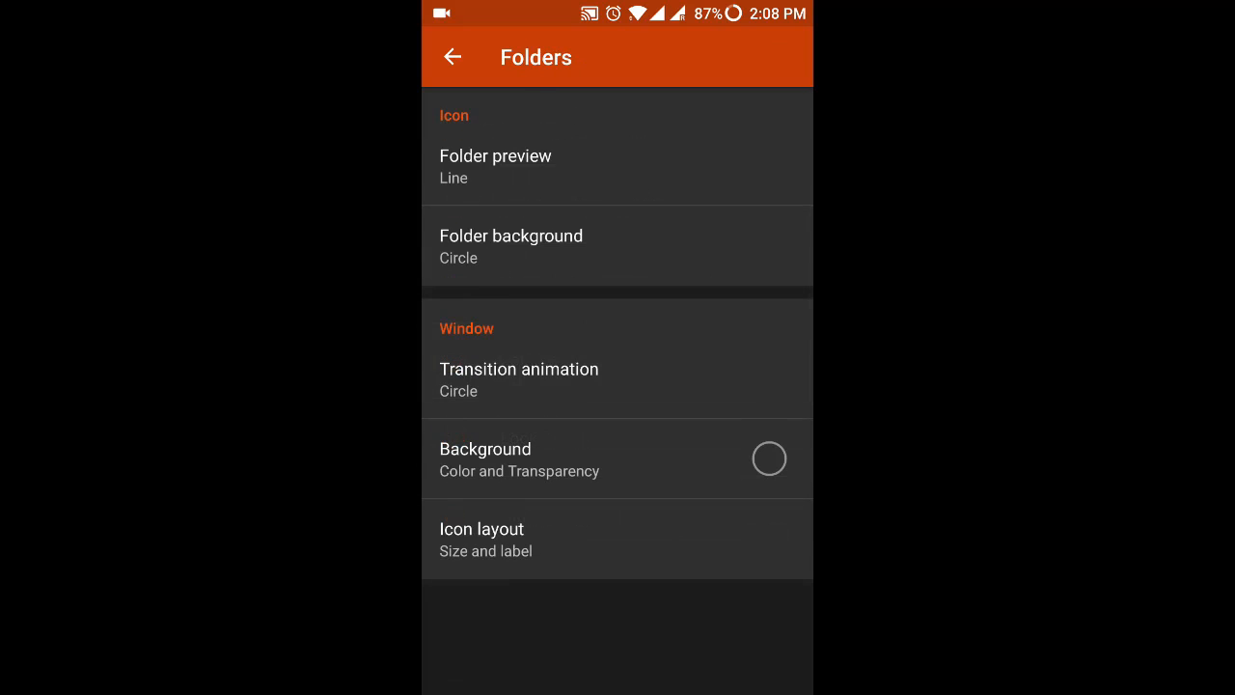
- View Look & feel with its icon pack list and Night mode, then open Gestures & inputs
{"action": "left_click", "coordinate": [457, 56]}
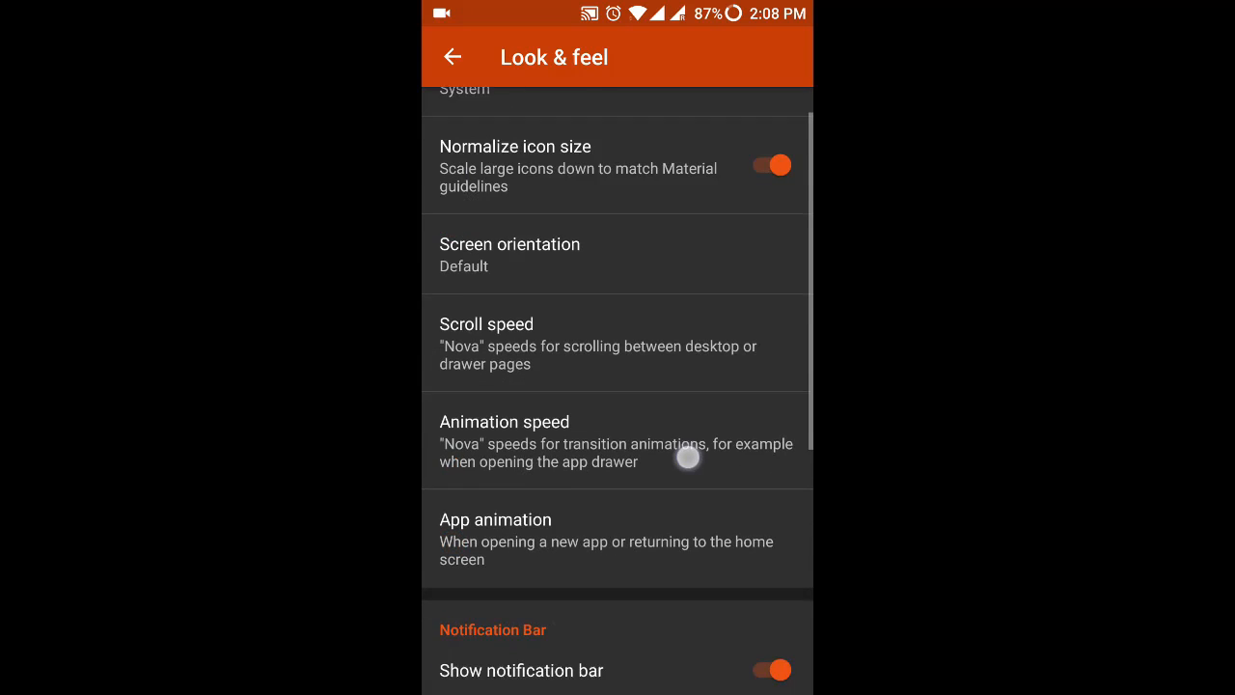
{"action": "left_click", "coordinate": [482, 97]}
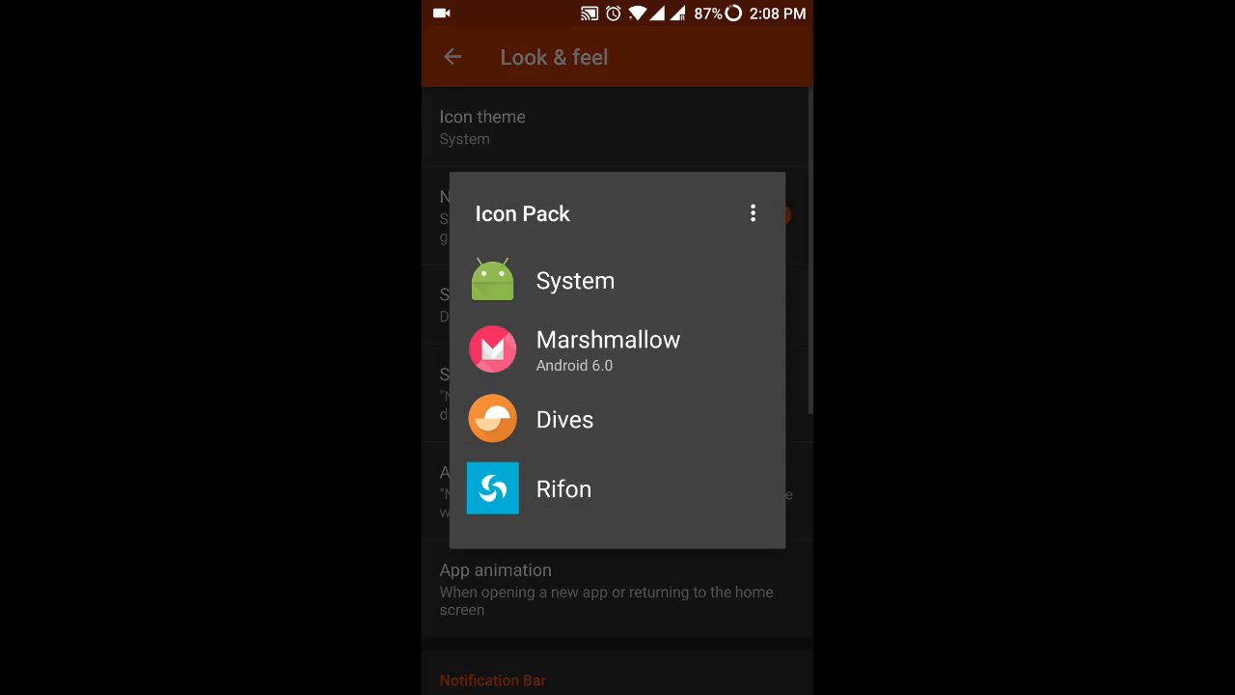
{"action": "left_click", "coordinate": [454, 55]}
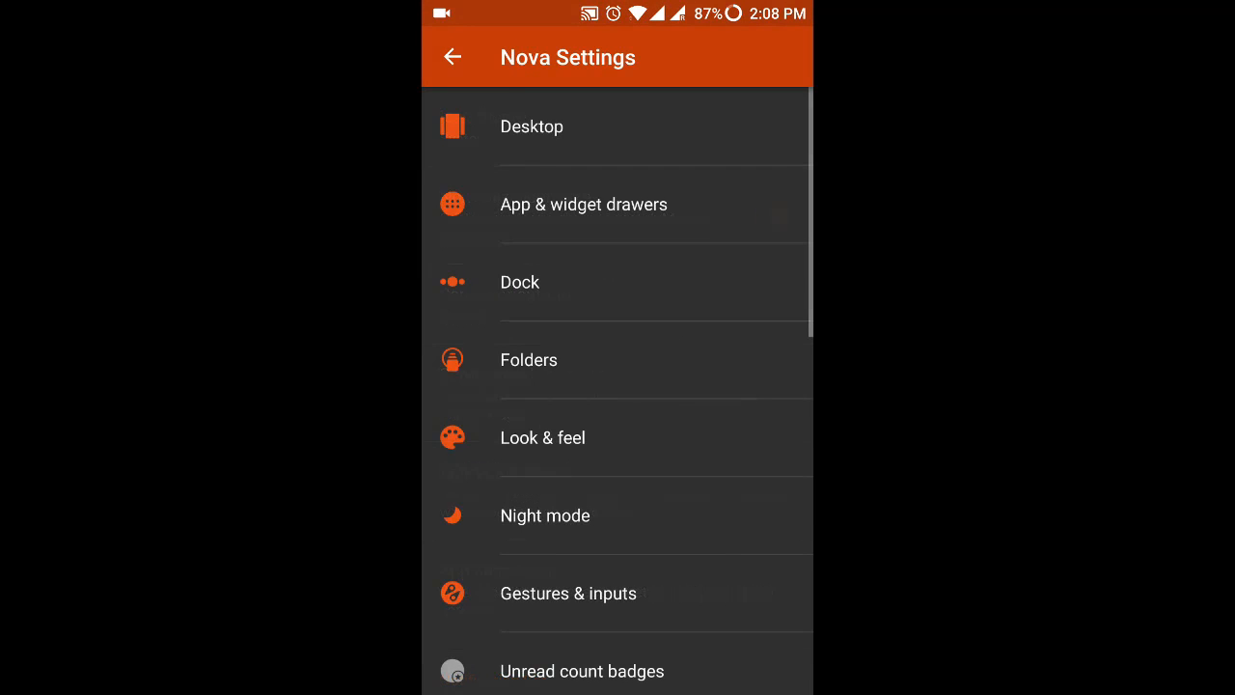
{"action": "left_click", "coordinate": [545, 515]}
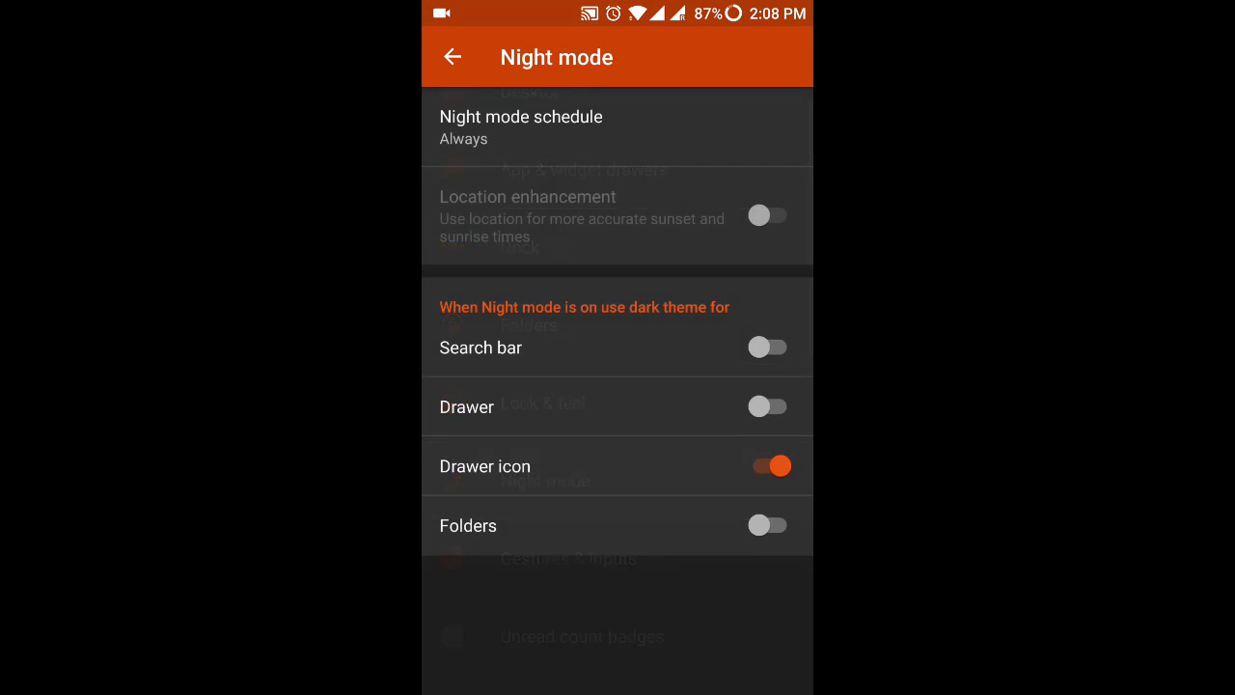
{"action": "left_click", "coordinate": [453, 56]}
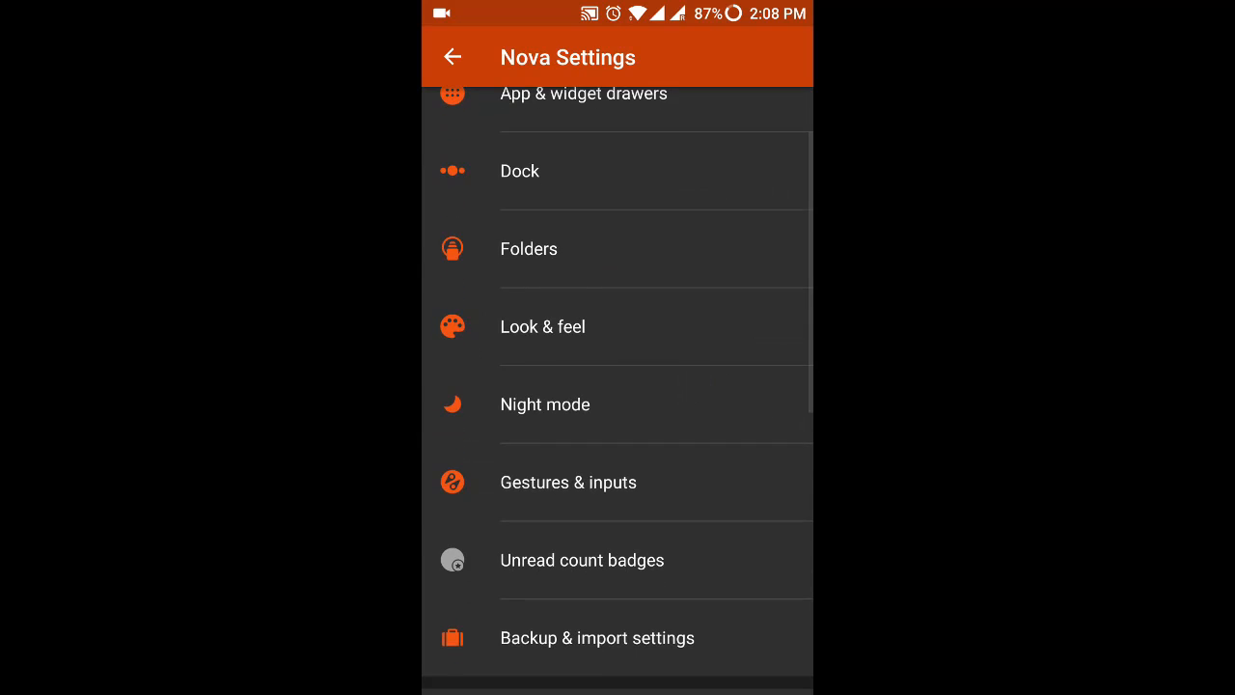
{"action": "left_click", "coordinate": [567, 482]}
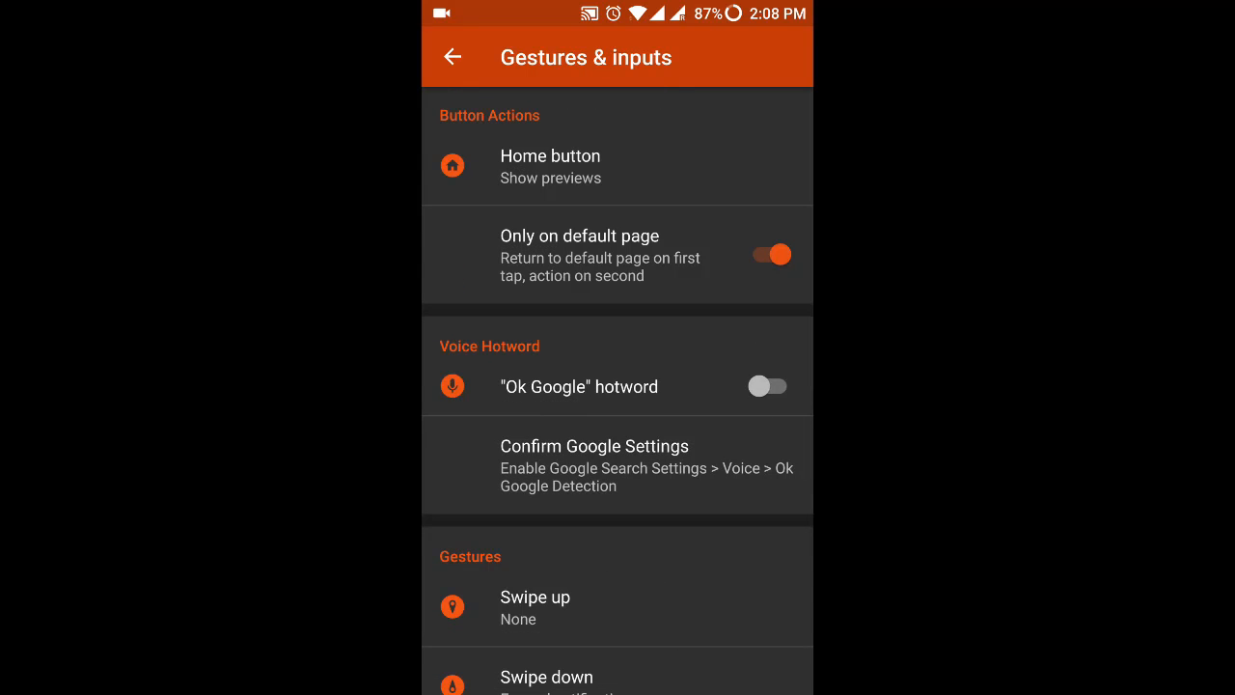
- Assign an installed app from the APPS list to the Double tap swipe up gesture
{"action": "scroll", "scroll_direction": "down", "scroll_amount": 3}
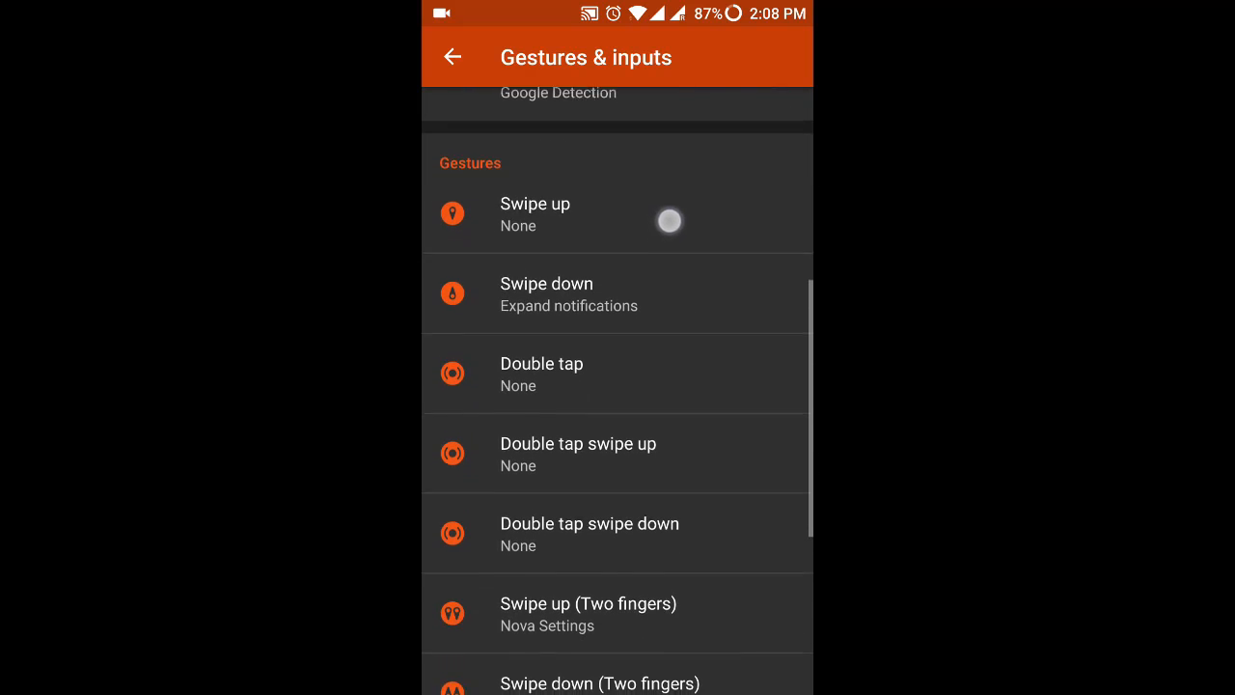
{"action": "scroll", "scroll_direction": "down", "scroll_amount": 3}
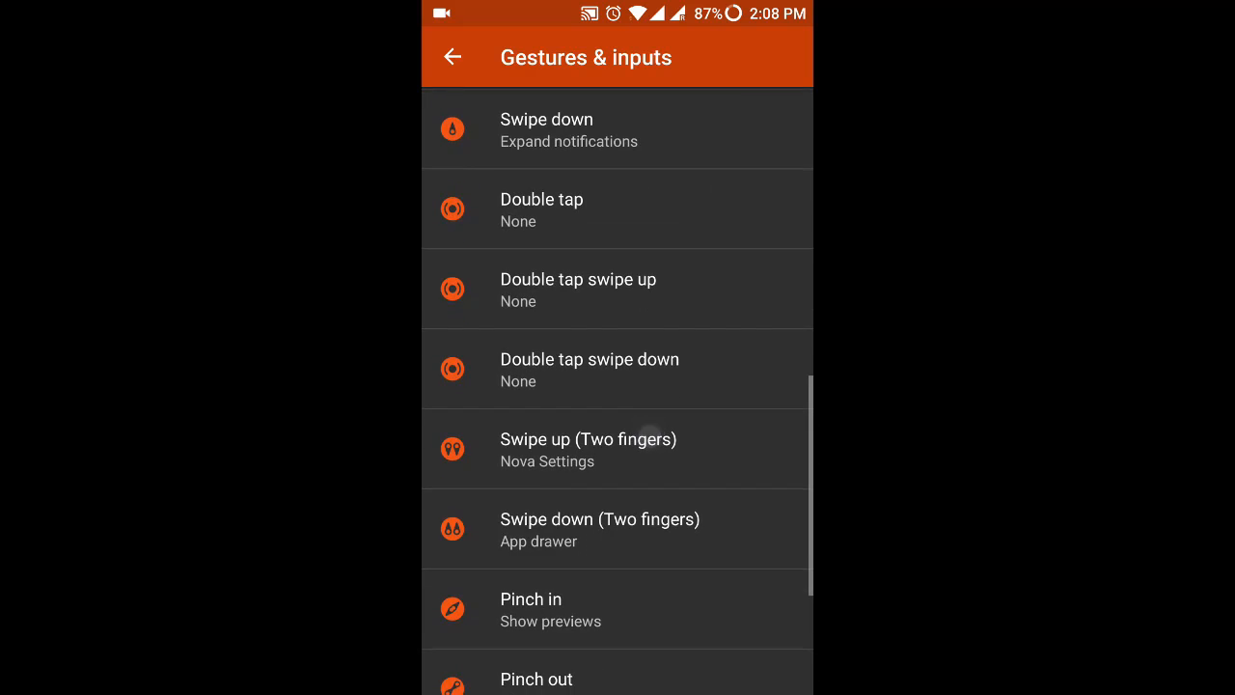
{"action": "scroll", "scroll_direction": "down", "scroll_amount": 3}
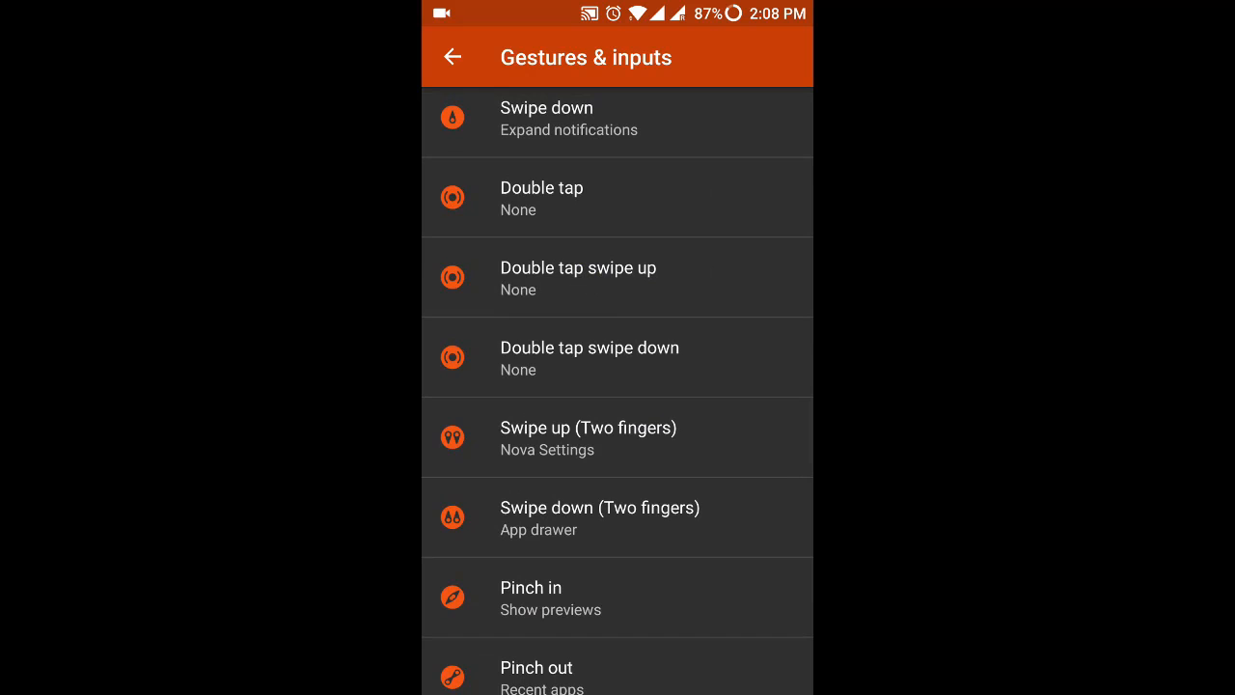
{"action": "scroll", "scroll_direction": "down", "scroll_amount": 3}
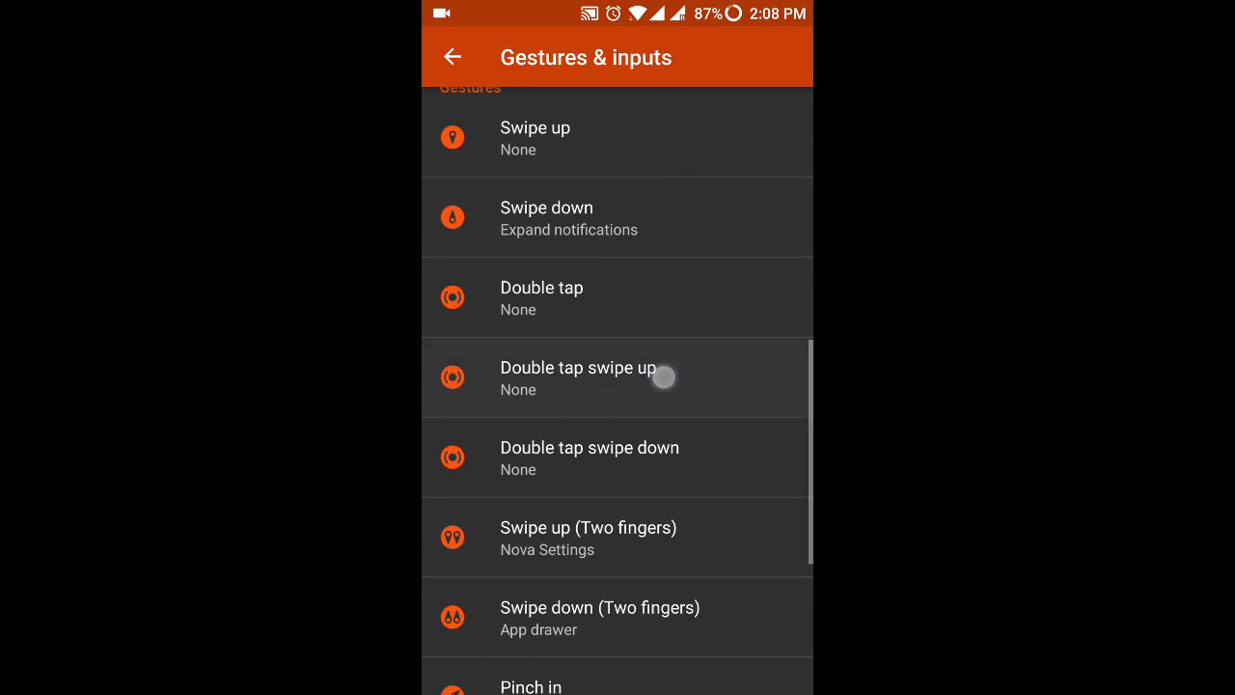
{"action": "left_click", "coordinate": [588, 378]}
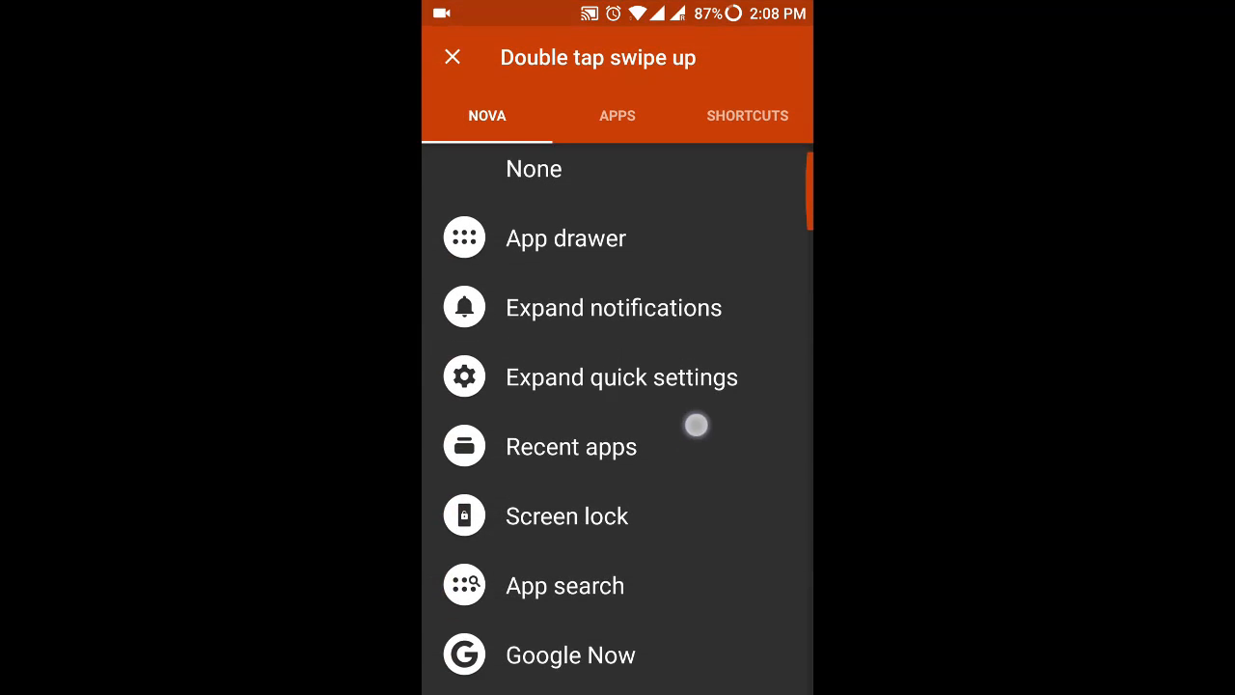
{"action": "scroll", "scroll_direction": "down", "scroll_amount": 3}
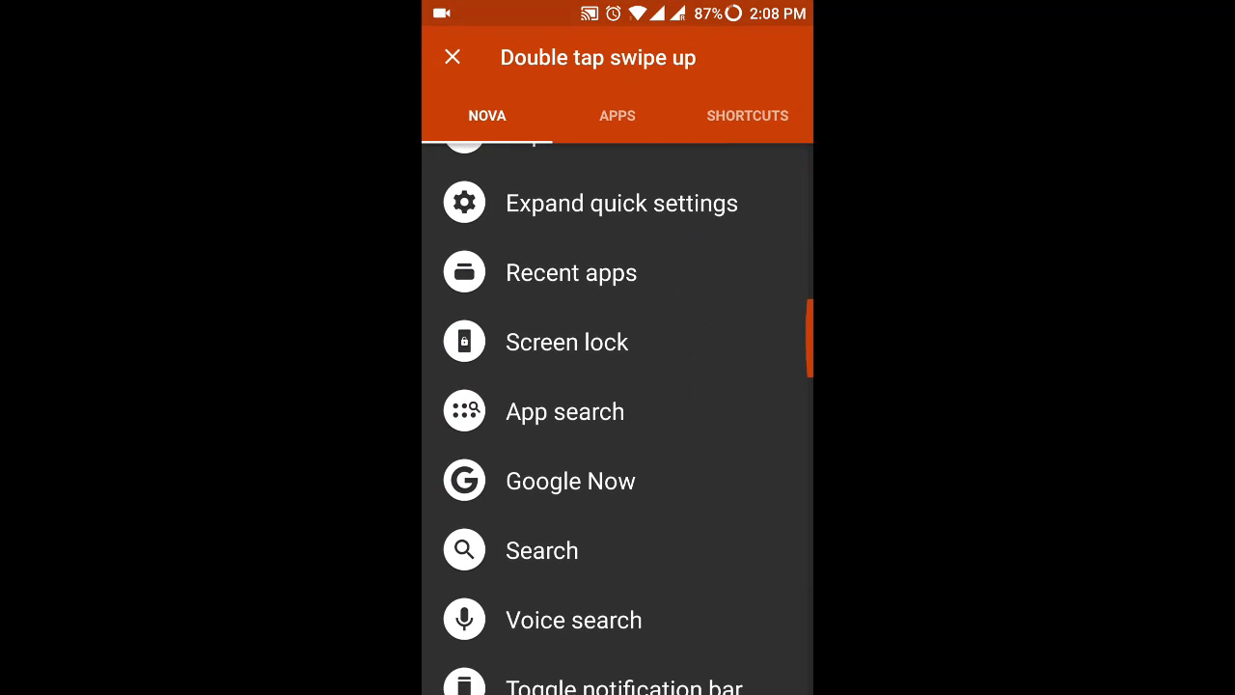
{"action": "scroll", "scroll_direction": "down", "scroll_amount": 3}
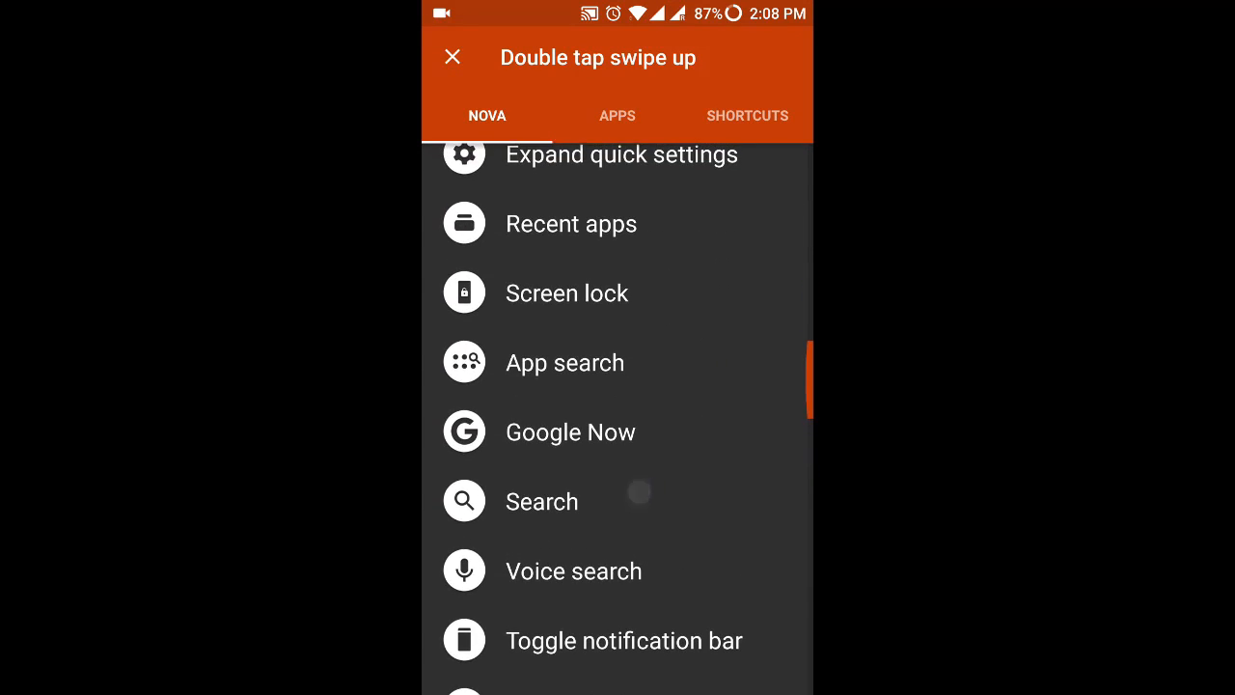
{"action": "left_click", "coordinate": [617, 115]}
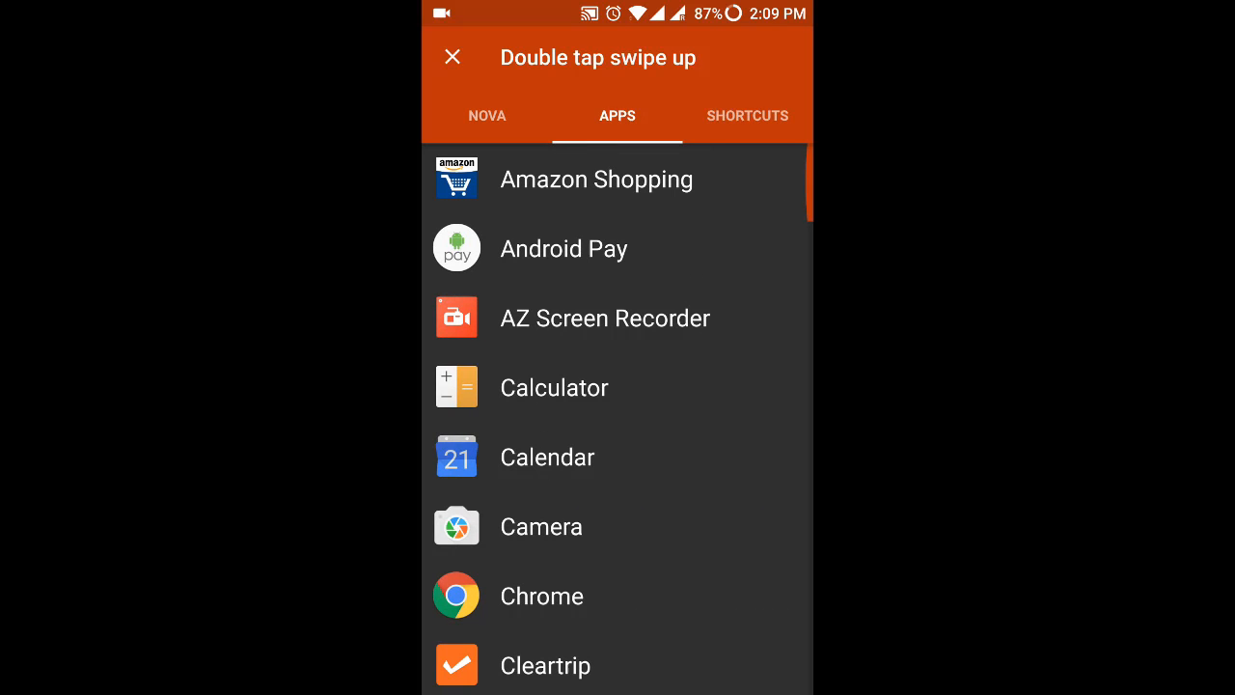
{"action": "left_click", "coordinate": [546, 456]}
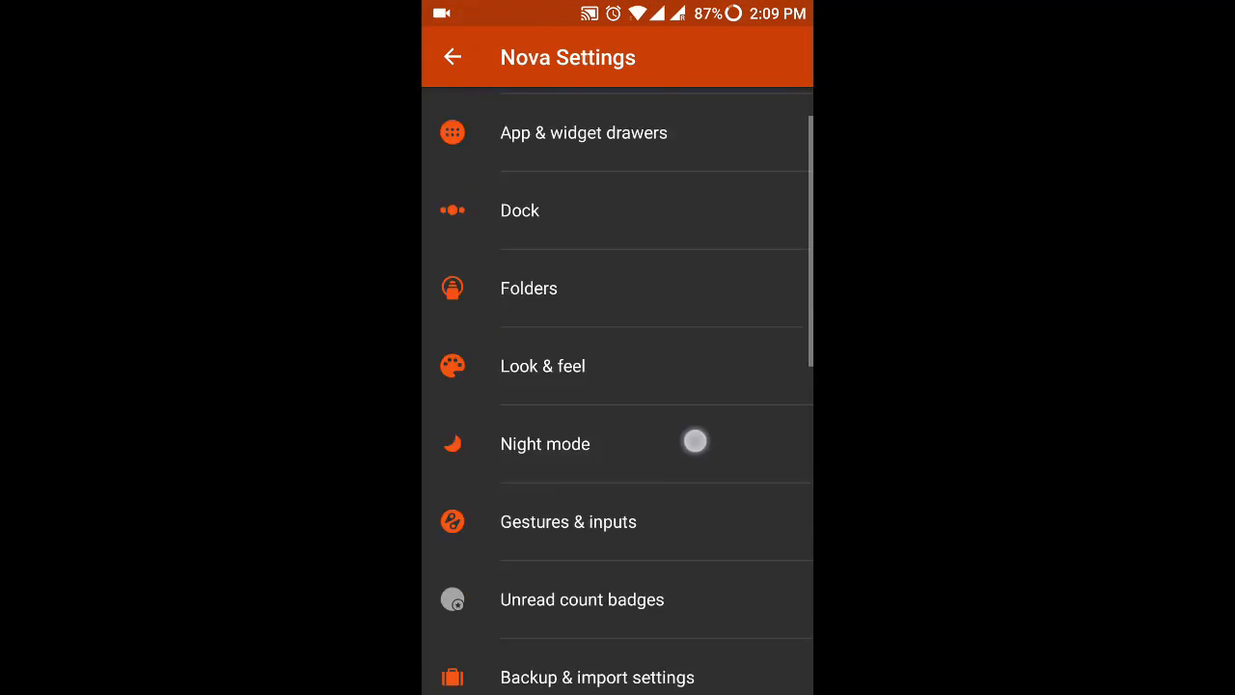
{"action": "scroll", "scroll_direction": "down", "scroll_amount": 3}
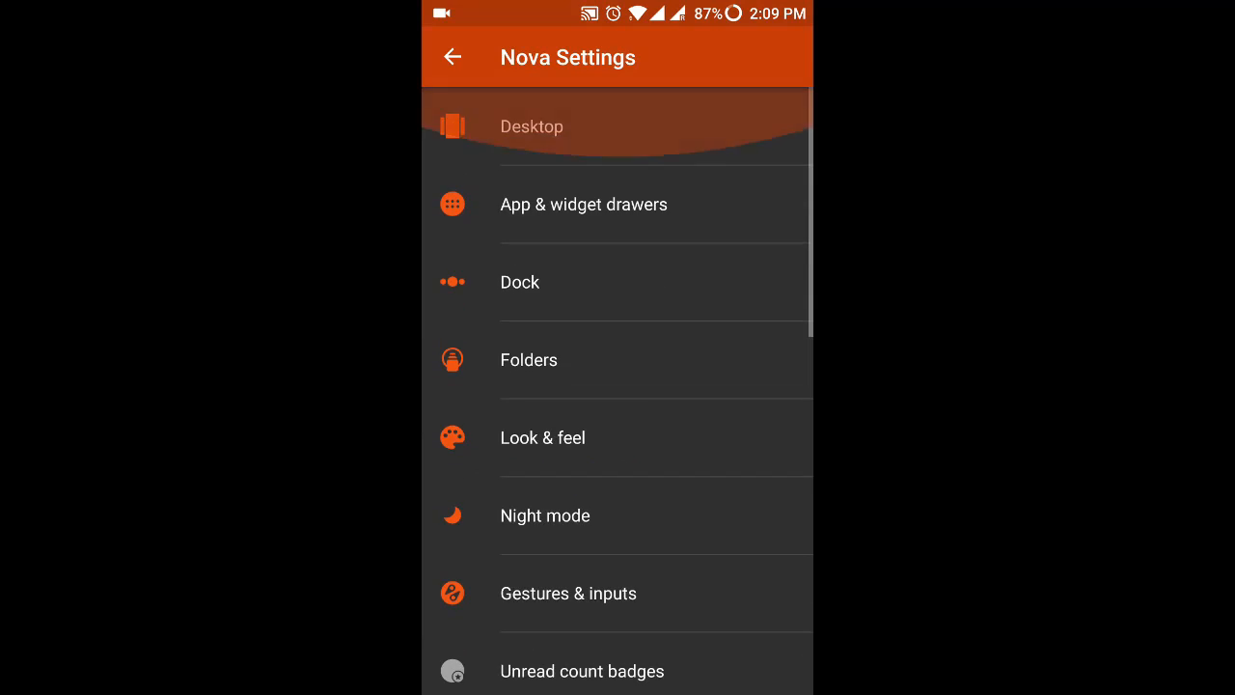